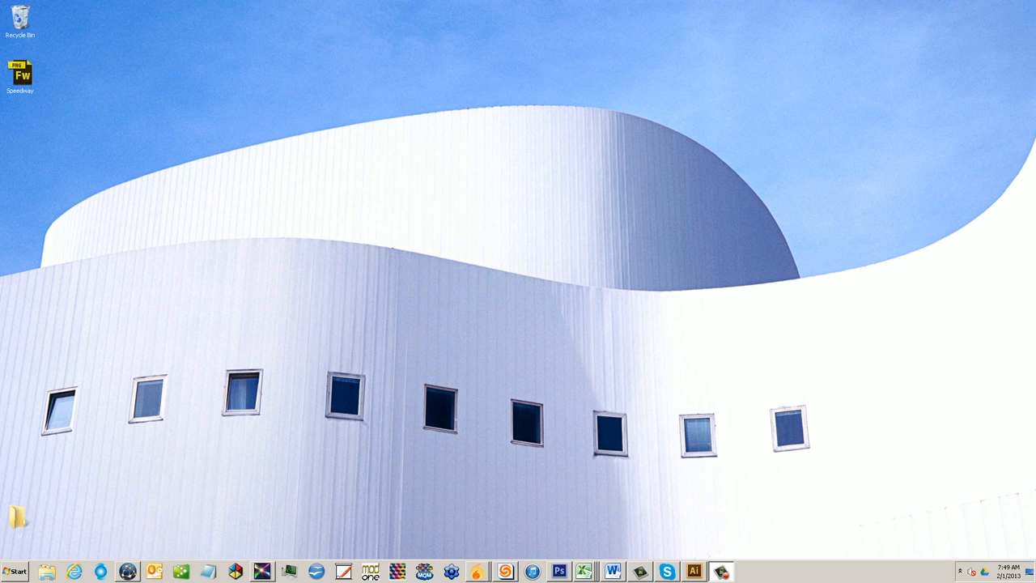
Launch Photoshop CS6 and open the Speedway logo file from the Desktop.
{"action": "left_click", "coordinate": [559, 571]}
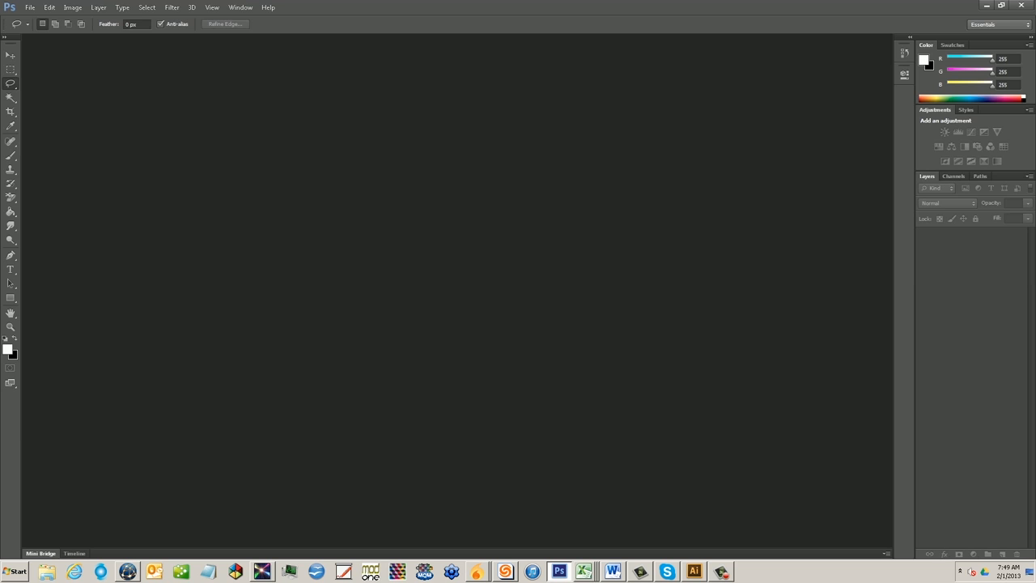
{"action": "left_click", "coordinate": [30, 7]}
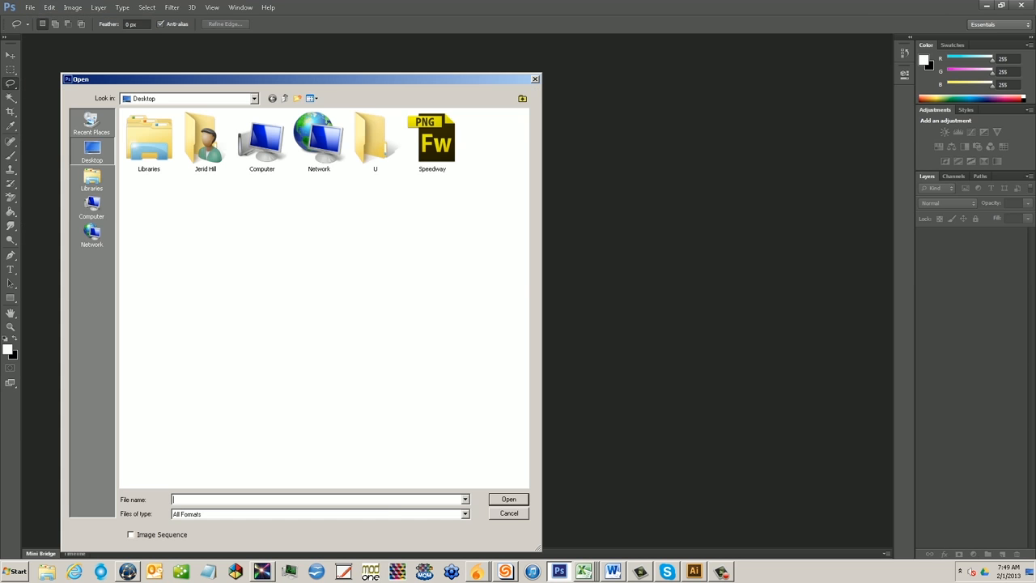
{"action": "left_click", "coordinate": [431, 142]}
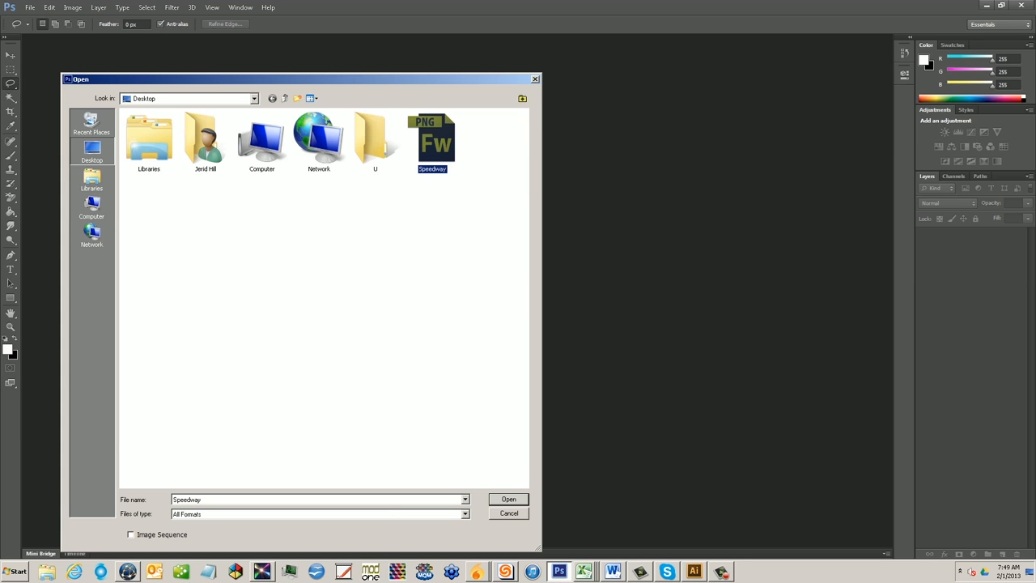
{"action": "left_click", "coordinate": [508, 498]}
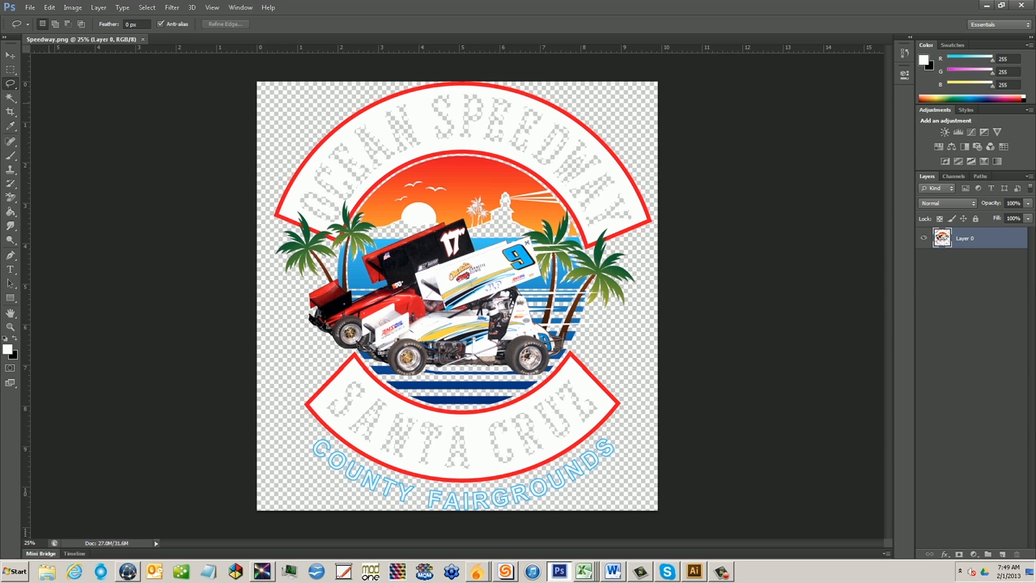
Magic-wand the transparent area, invert to the artwork, and tighten the canvas around it.
{"action": "left_click", "coordinate": [11, 109]}
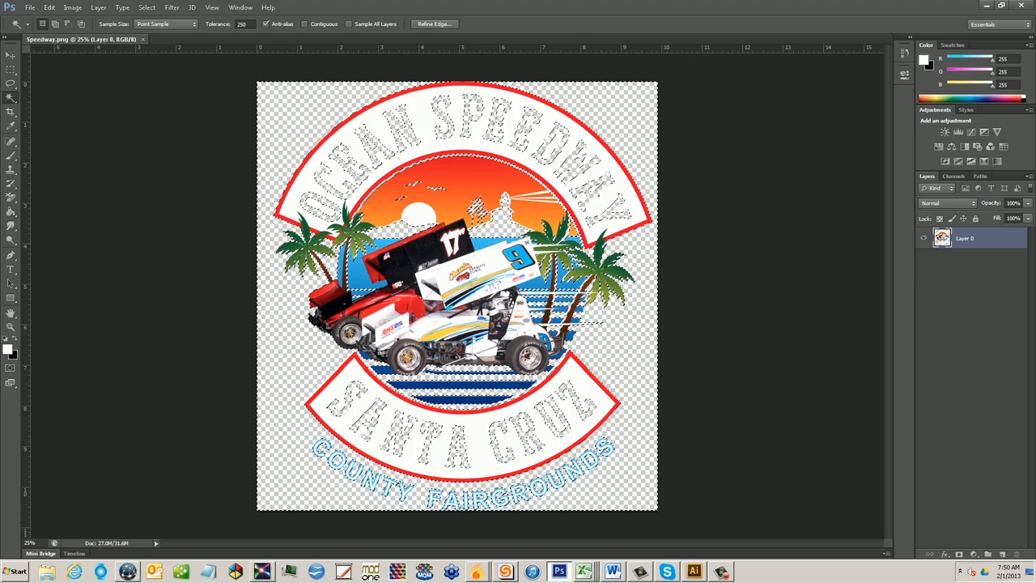
{"action": "left_click", "coordinate": [147, 7]}
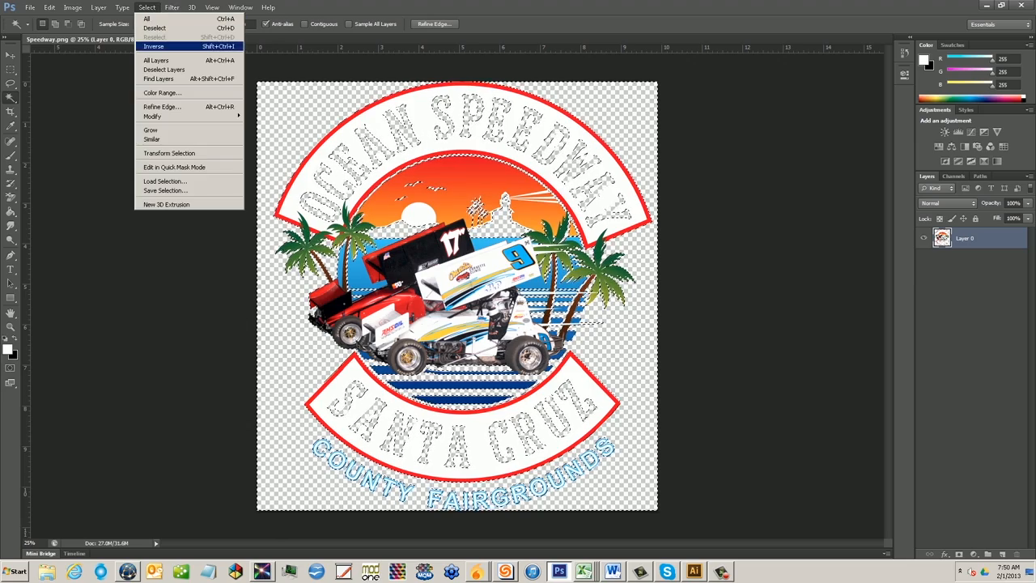
{"action": "left_click", "coordinate": [154, 47]}
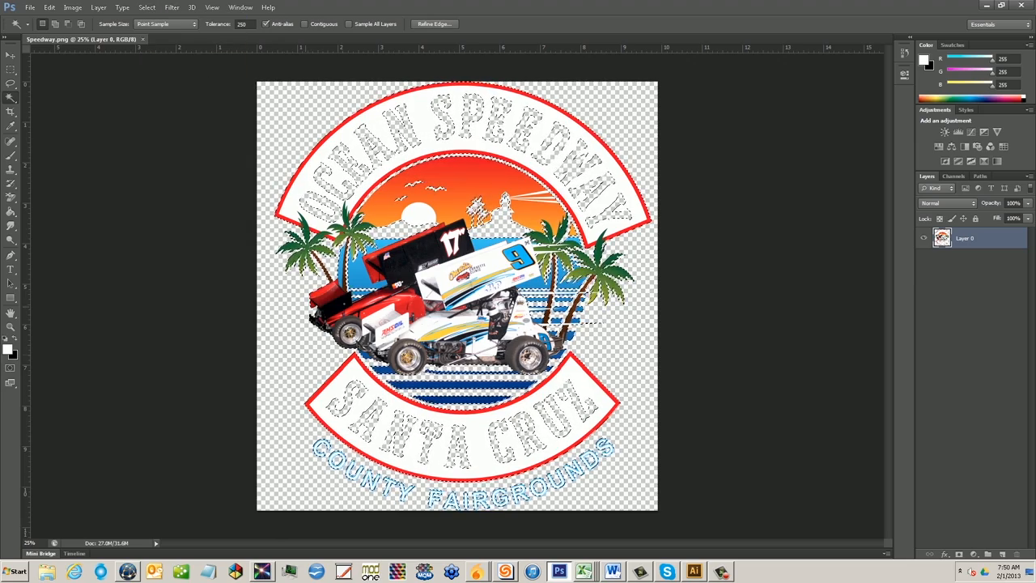
{"action": "left_click", "coordinate": [49, 7]}
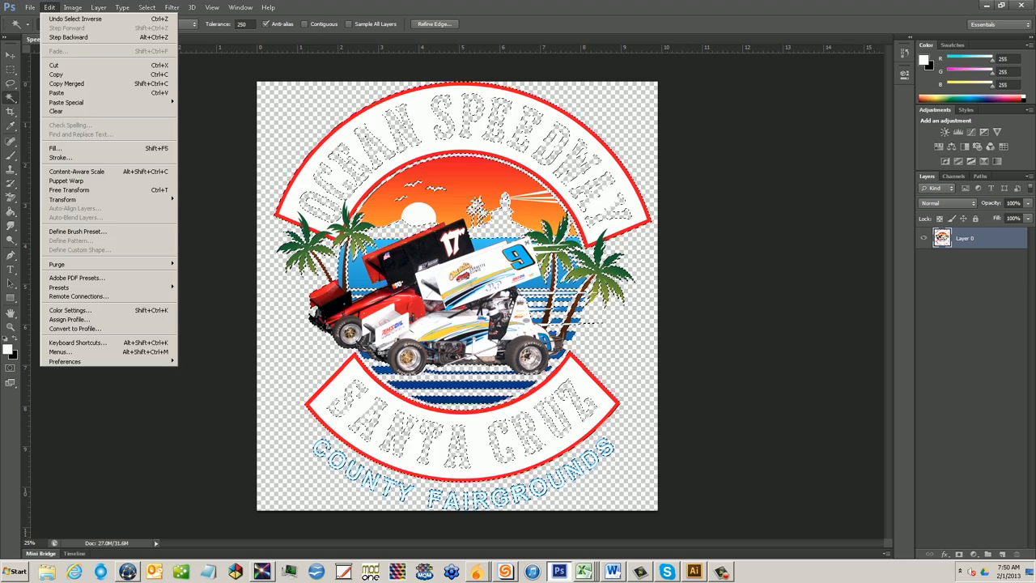
{"action": "left_click", "coordinate": [73, 7]}
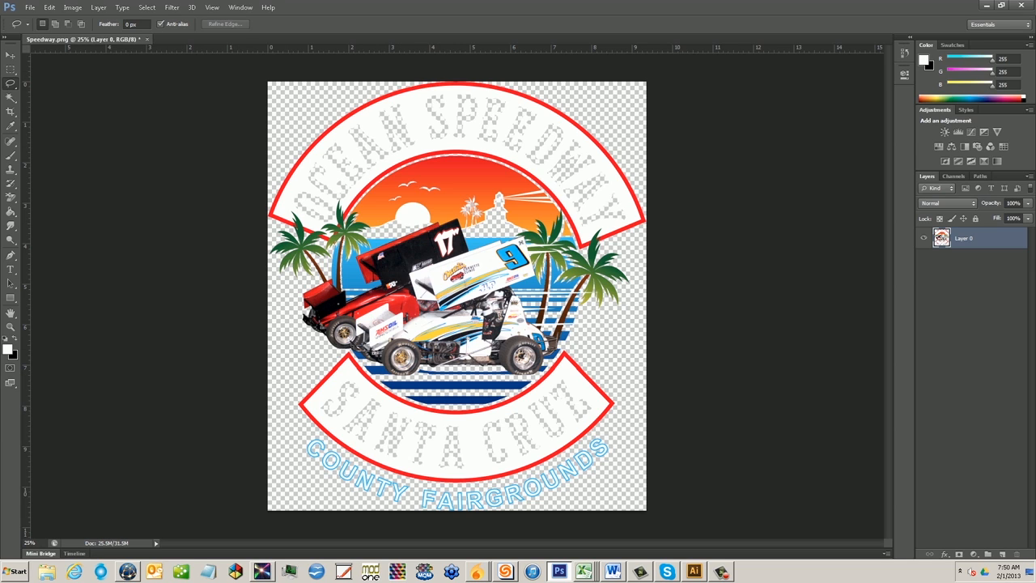
Set the Speedway canvas size to 9.5 inches wide.
{"action": "left_click", "coordinate": [73, 7]}
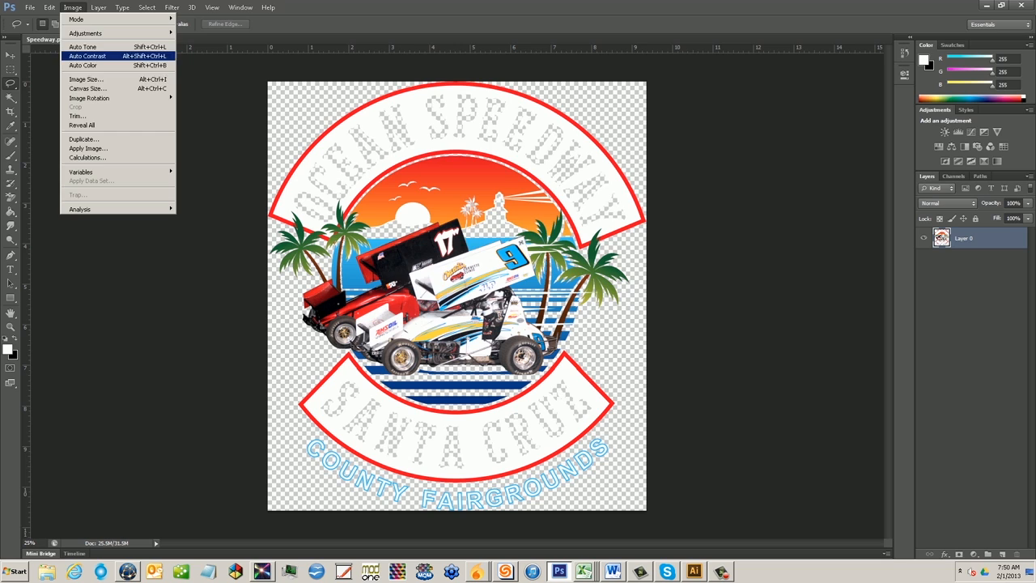
{"action": "left_click", "coordinate": [87, 88]}
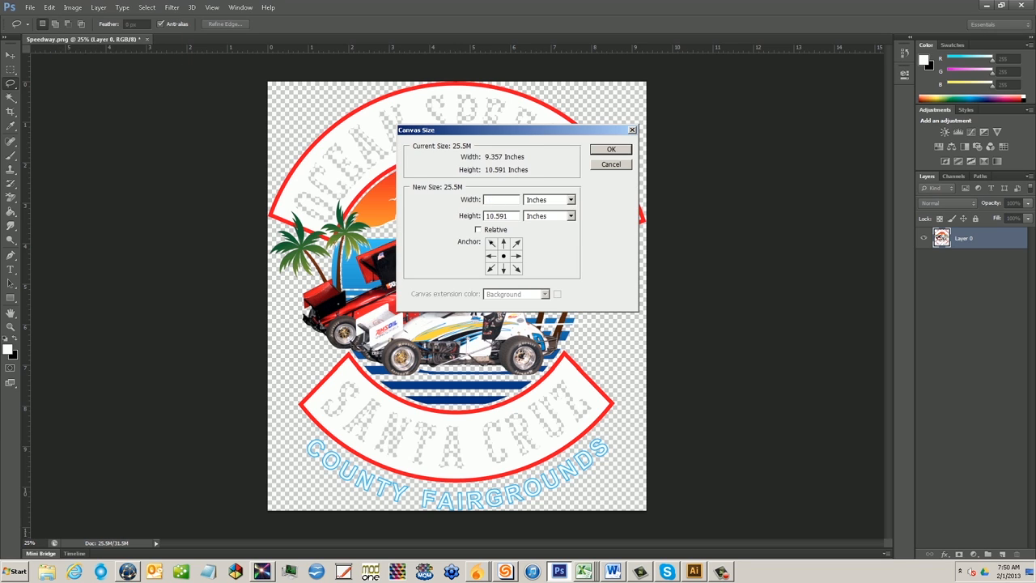
{"action": "type", "text": "9.5"}
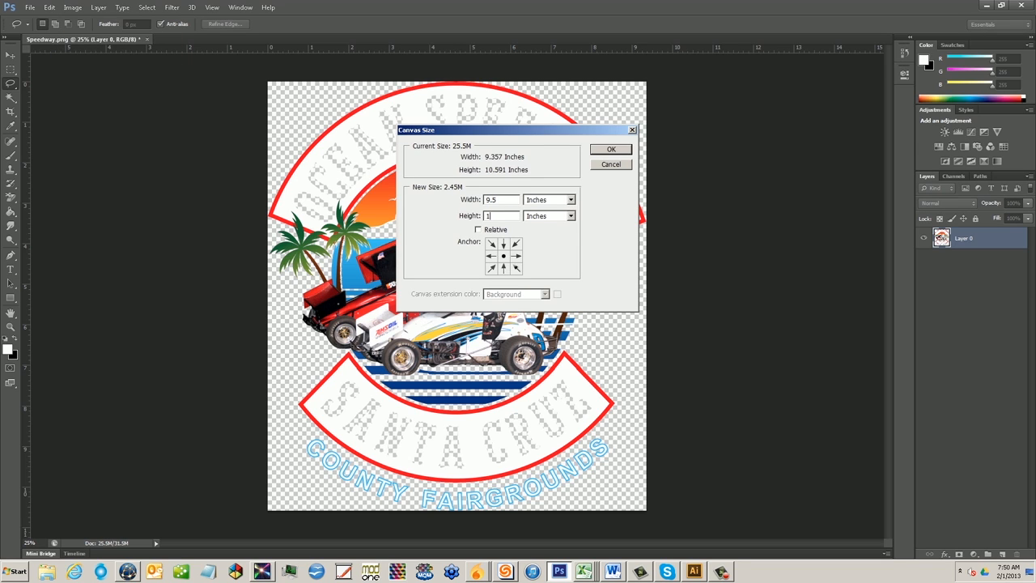
{"action": "left_click", "coordinate": [611, 149]}
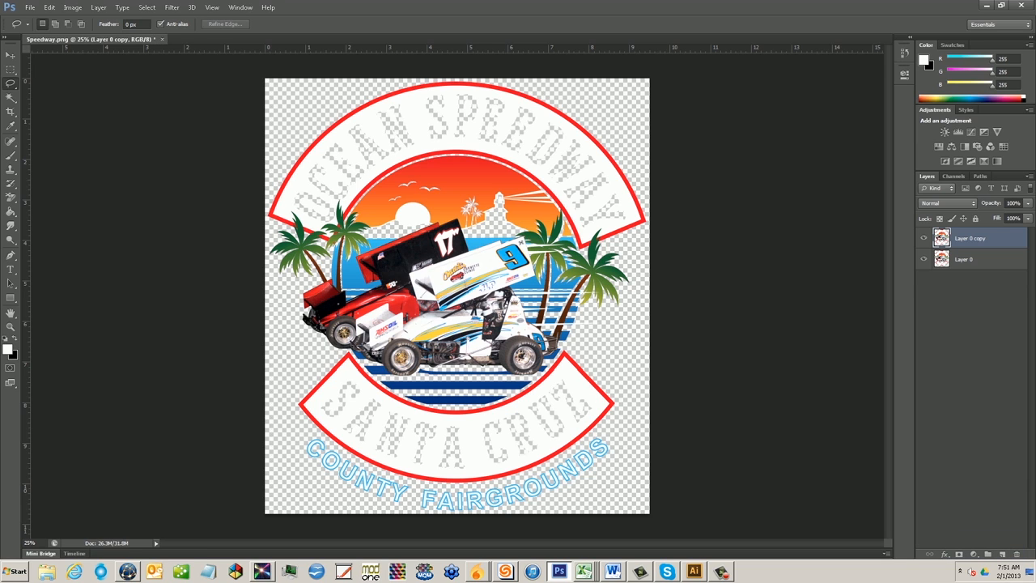
Rename the duplicate layer 'White Layer' and the original layer 'Color Layer'.
{"action": "double_click", "coordinate": [970, 237]}
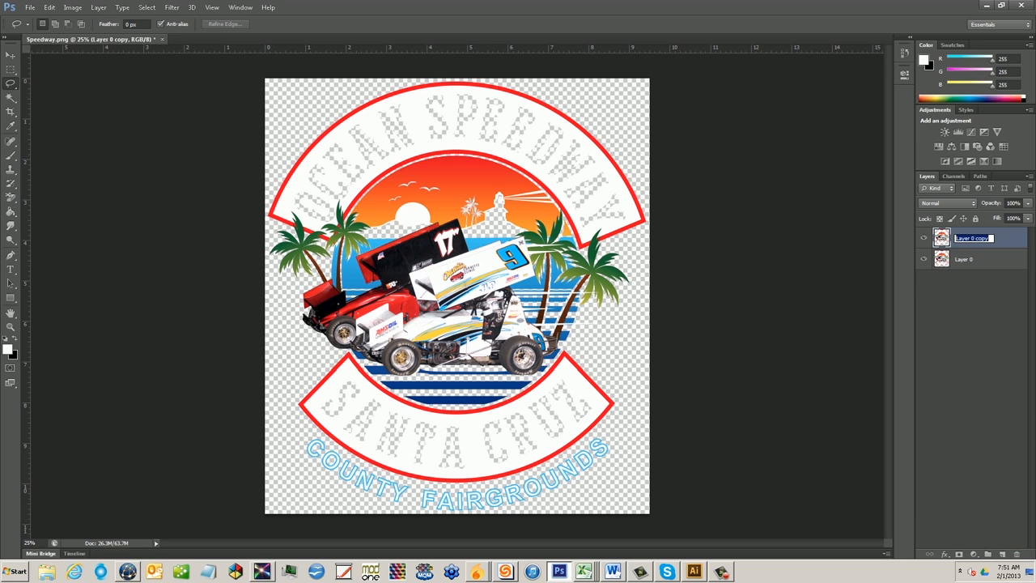
{"action": "type", "text": "White Layer"}
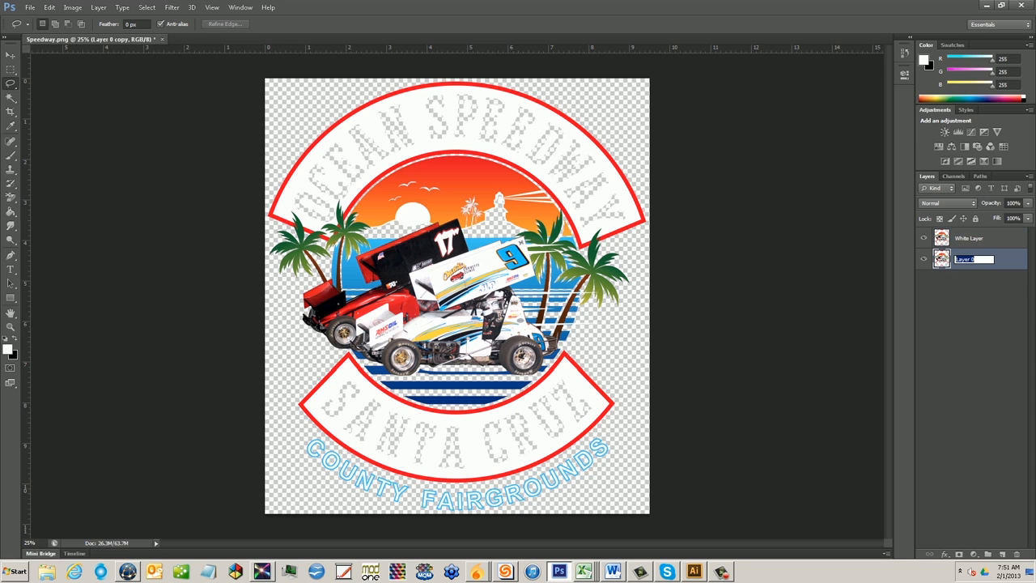
{"action": "type", "text": "Color Layer"}
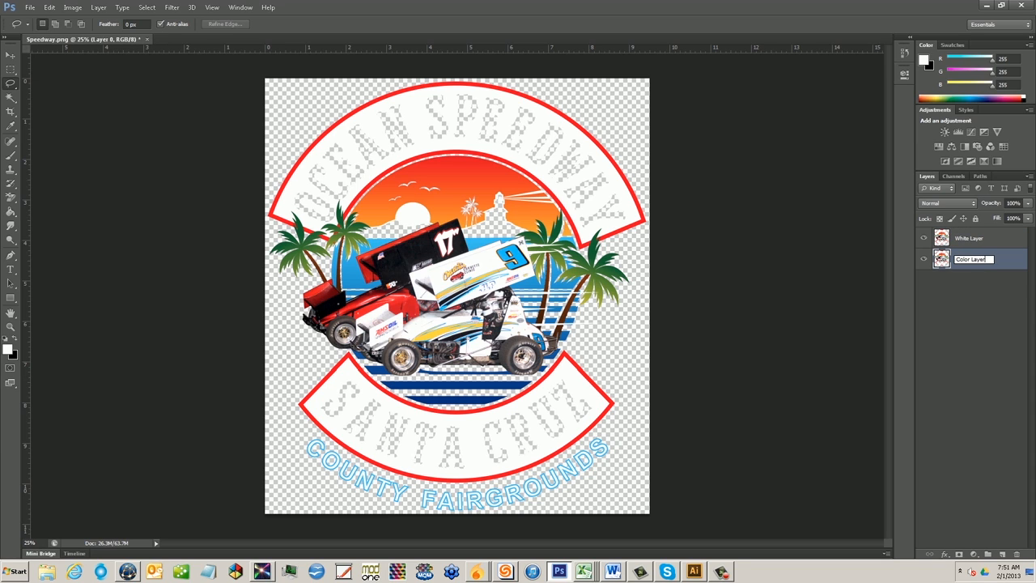
{"action": "left_click", "coordinate": [968, 237]}
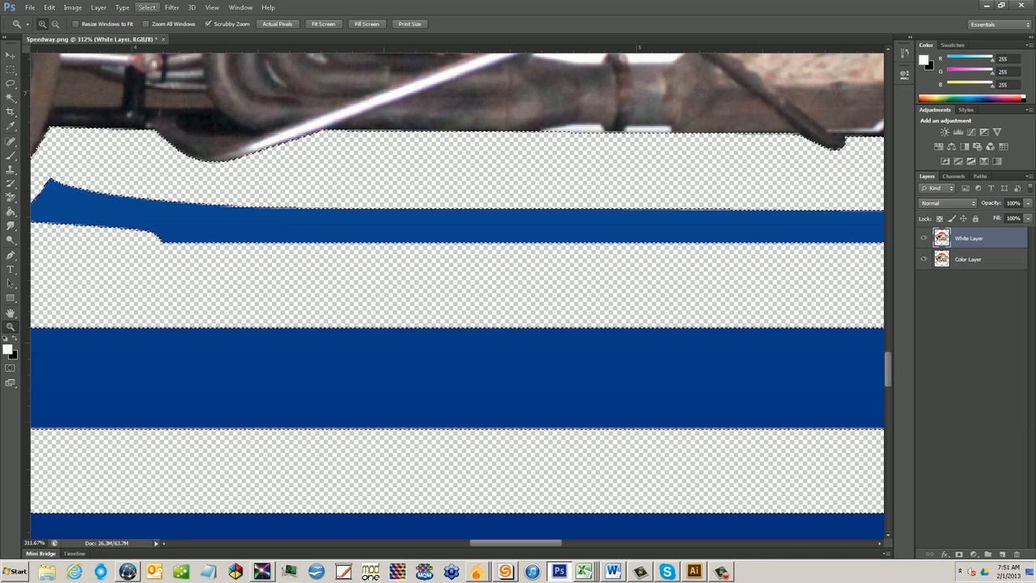
Expand the artwork selection outward using Select > Modify > Expand.
{"action": "left_click", "coordinate": [147, 7]}
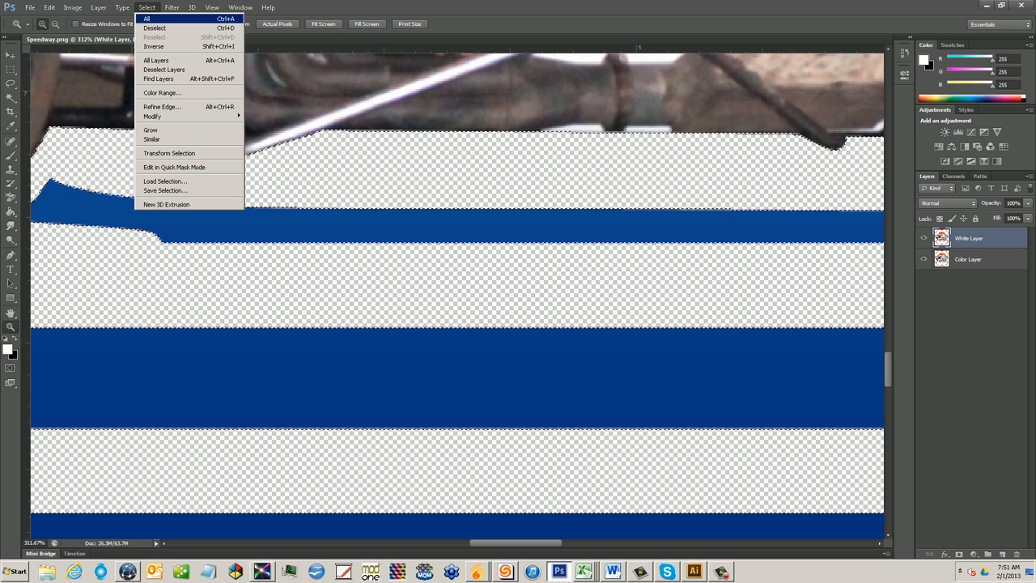
{"action": "mouse_move", "coordinate": [152, 116]}
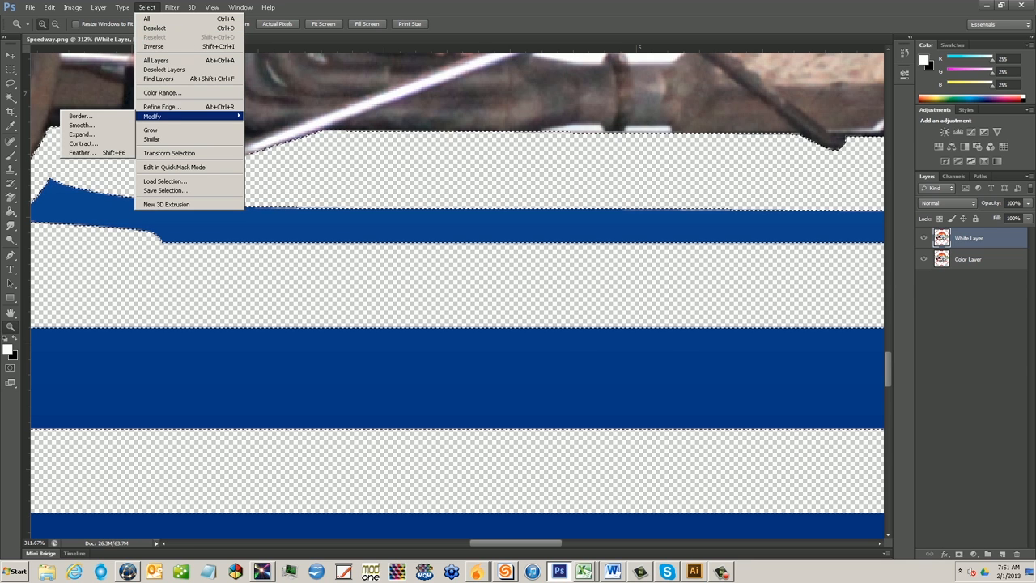
{"action": "mouse_move", "coordinate": [81, 134]}
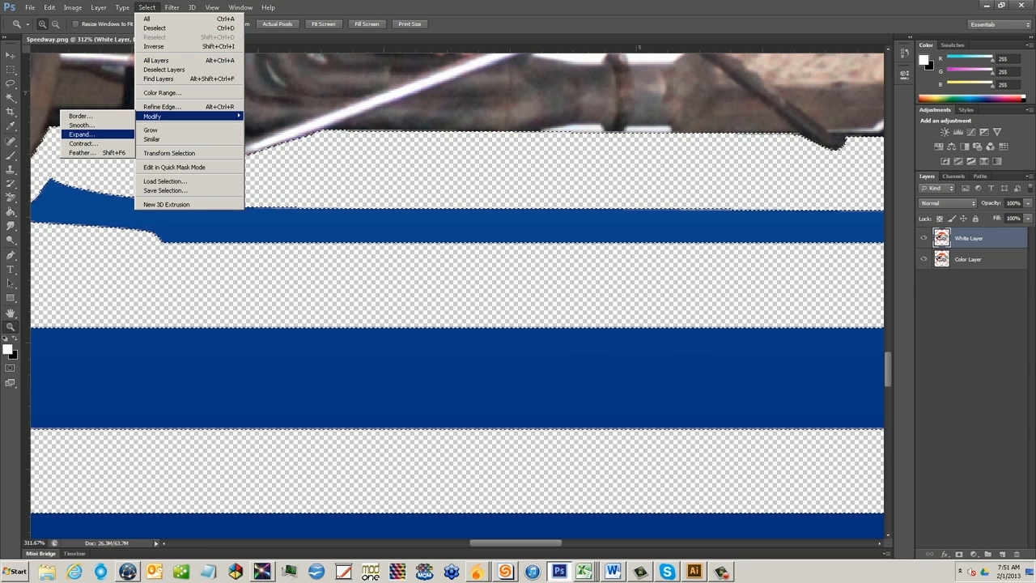
{"action": "left_click", "coordinate": [81, 134]}
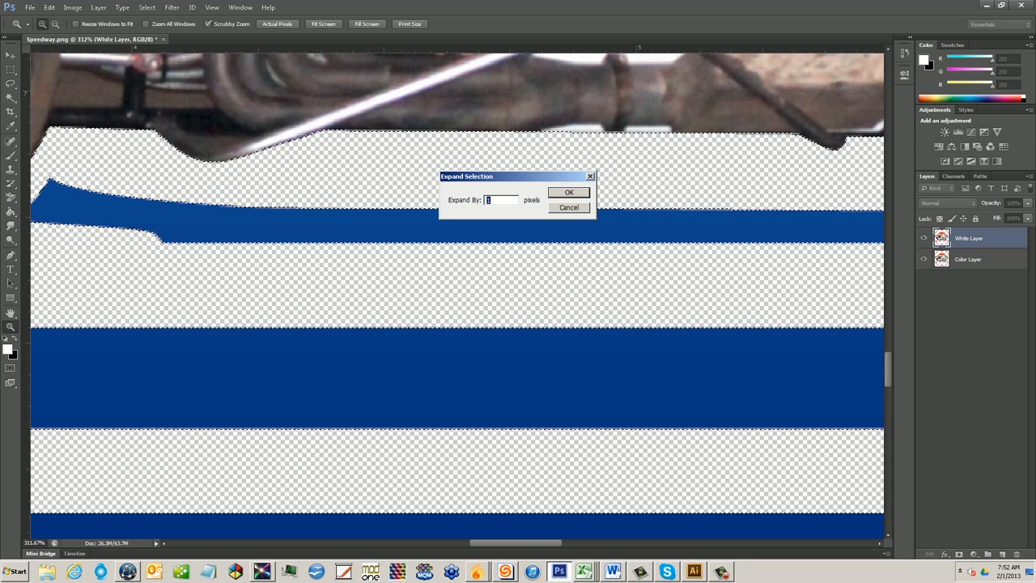
{"action": "left_click", "coordinate": [569, 193]}
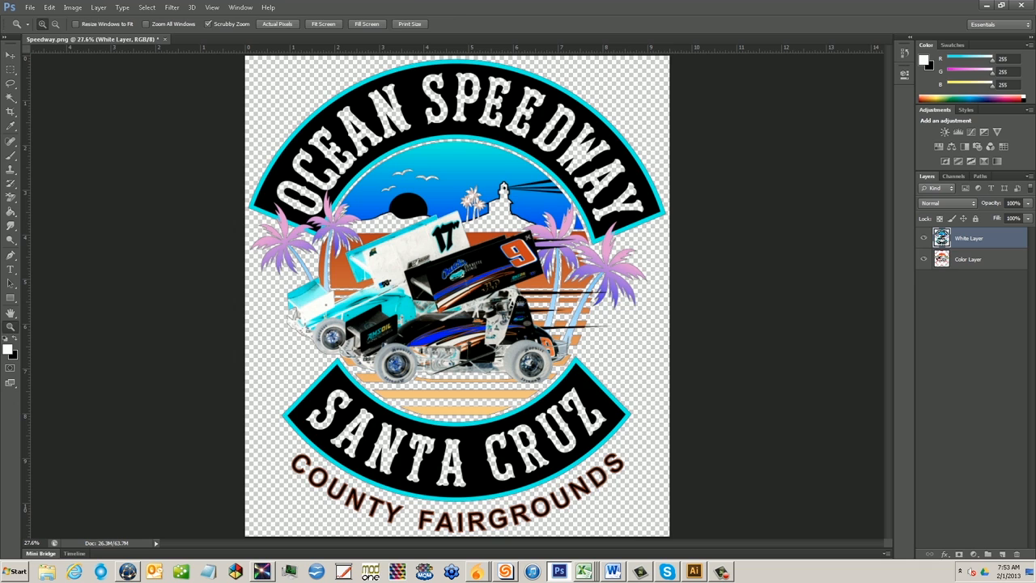
Apply Levels to White Layer with input levels around 175 / 0.53 / 255.
{"action": "left_click", "coordinate": [11, 55]}
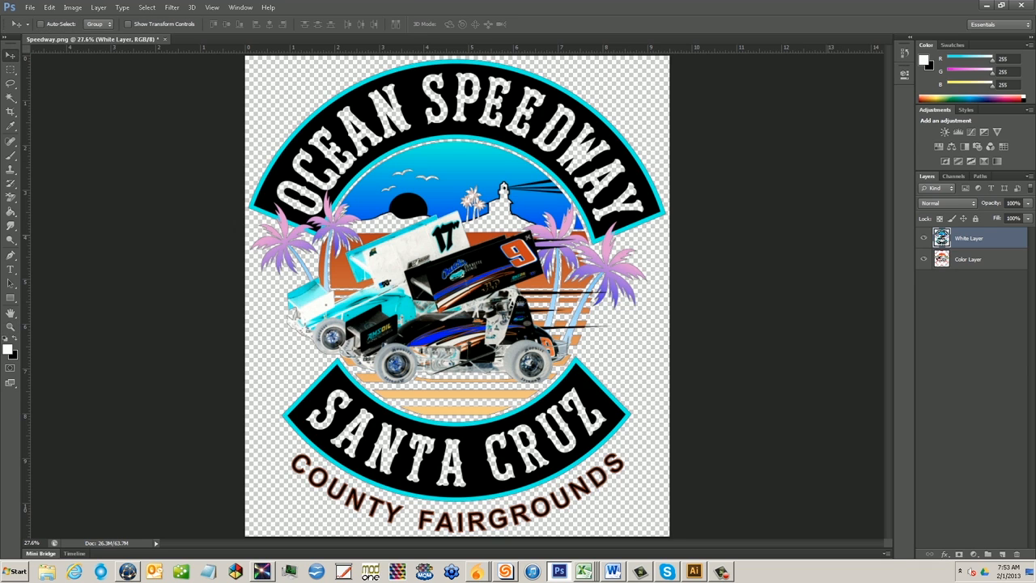
{"action": "left_click", "coordinate": [73, 7]}
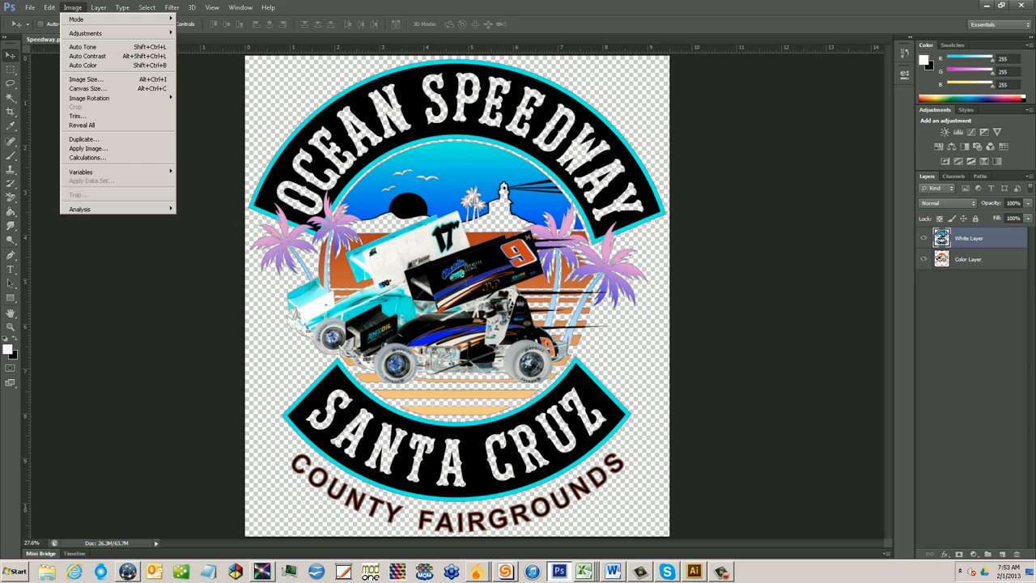
{"action": "left_click", "coordinate": [193, 41]}
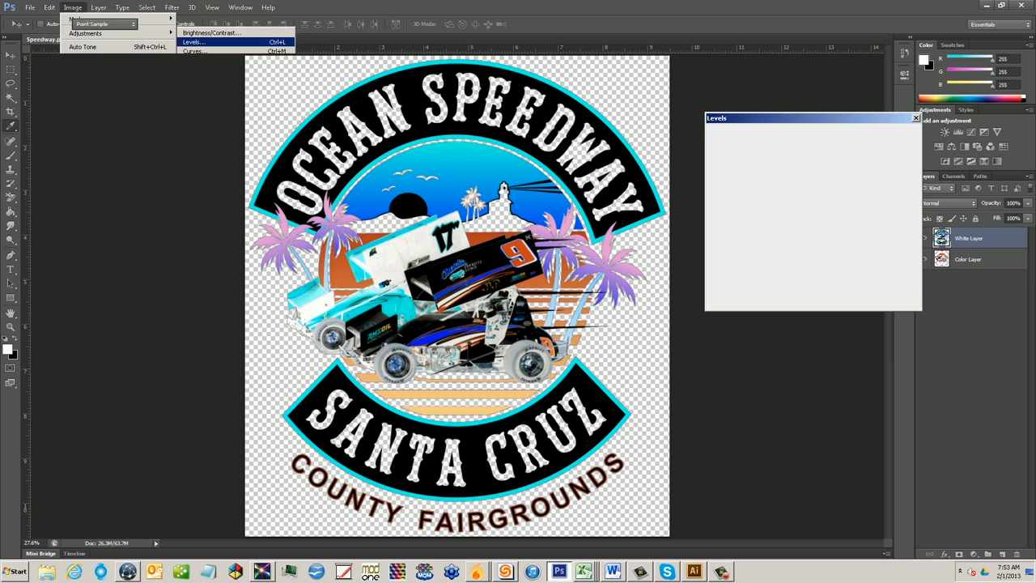
{"action": "left_click", "coordinate": [193, 41]}
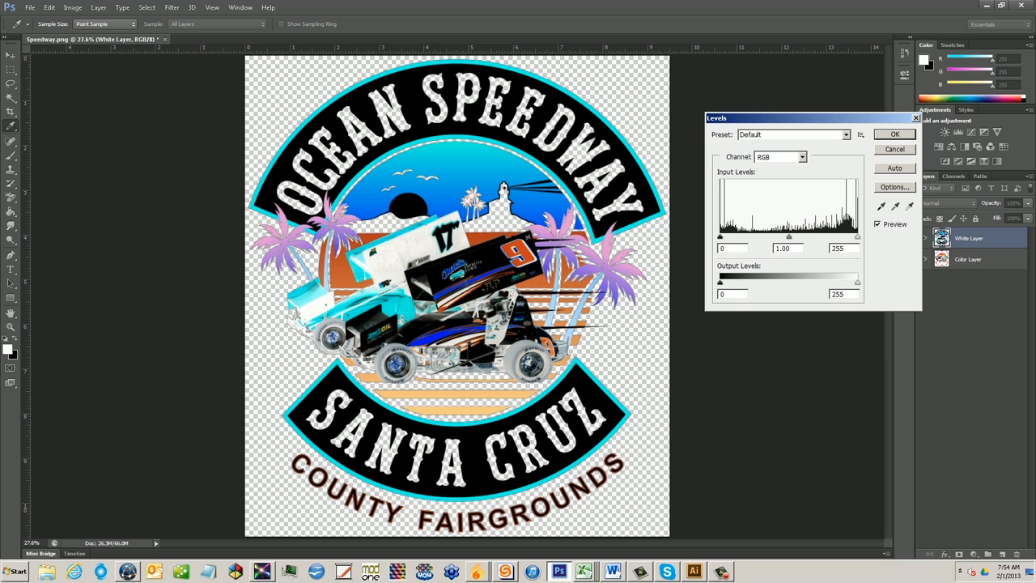
{"action": "left_click_drag", "start_coordinate": [720, 236], "coordinate": [776, 236]}
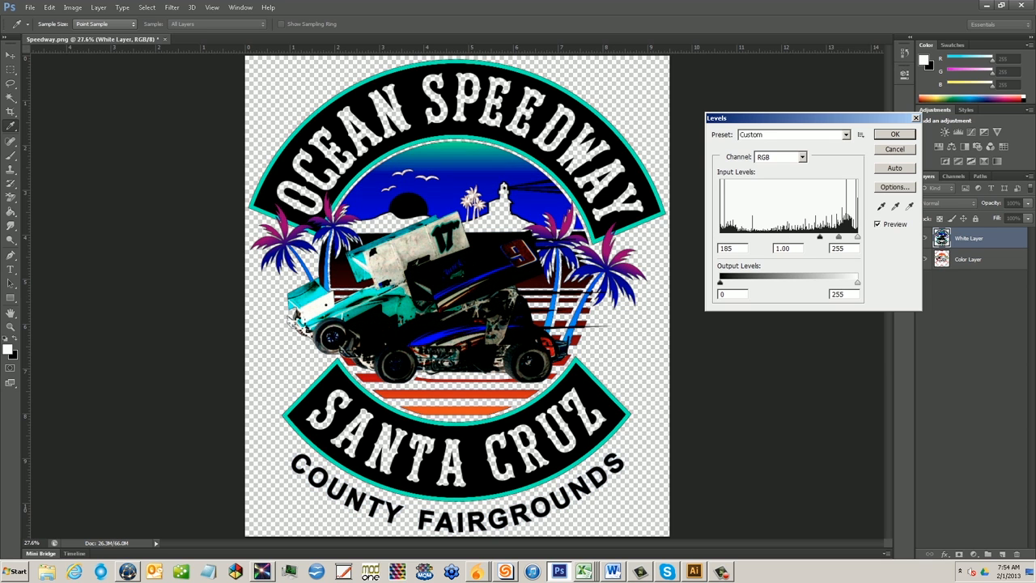
{"action": "type", "text": "175"}
{"action": "type", "text": "0.53"}
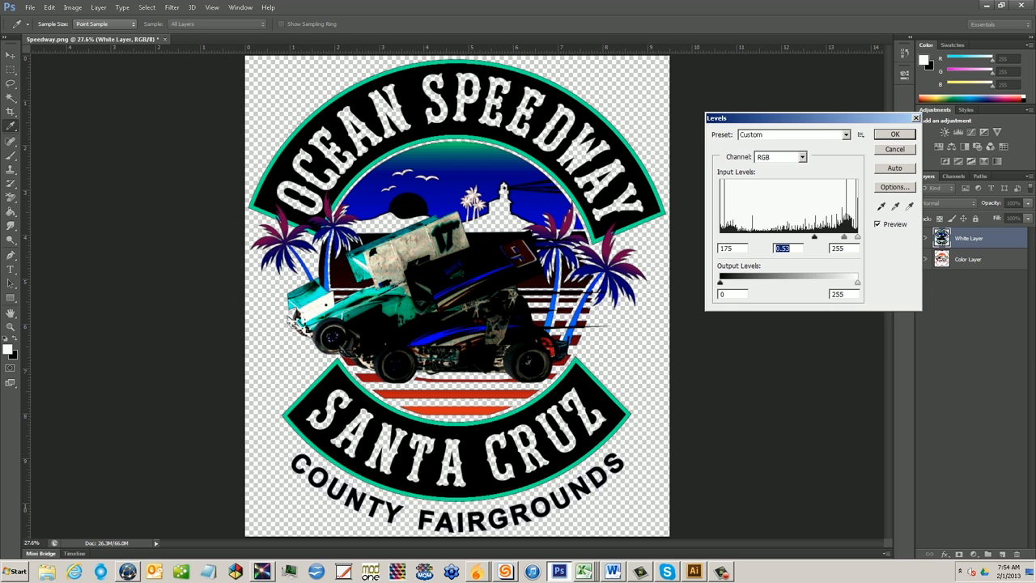
{"action": "left_click", "coordinate": [894, 134]}
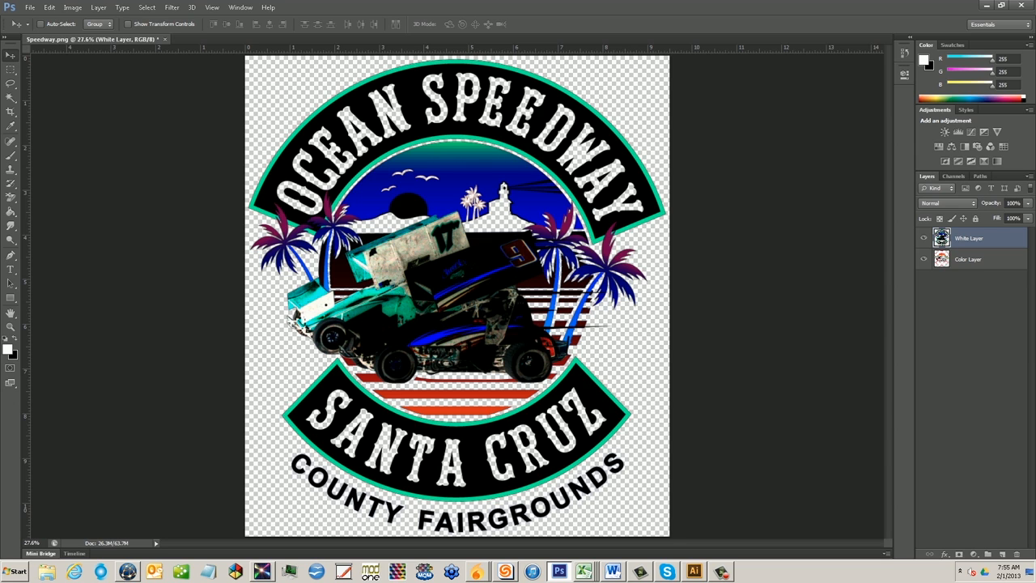
Select Color Layer, make a Magic Wand selection, and delete the Color Layer.
{"action": "left_click", "coordinate": [968, 259]}
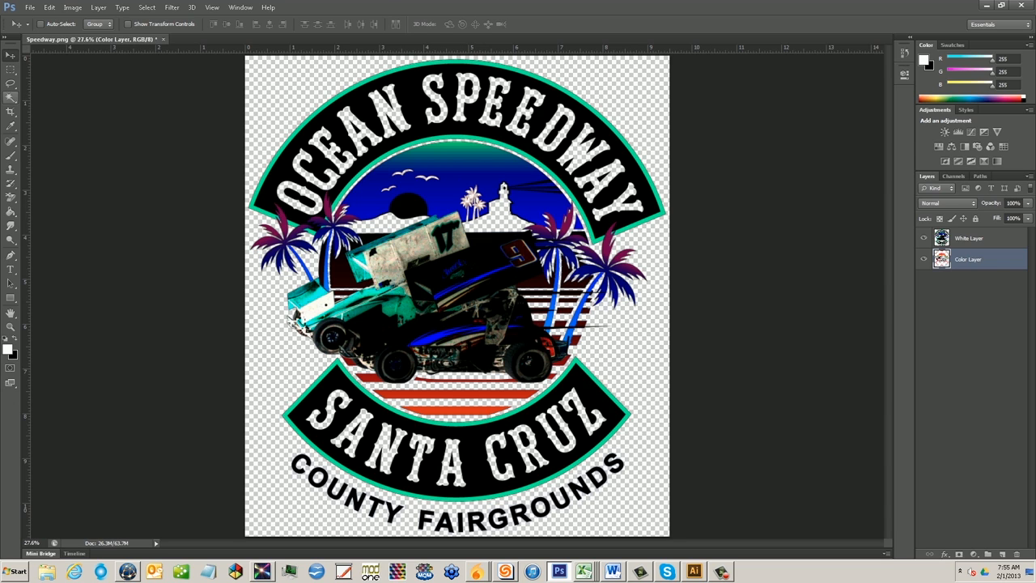
{"action": "left_click", "coordinate": [11, 96]}
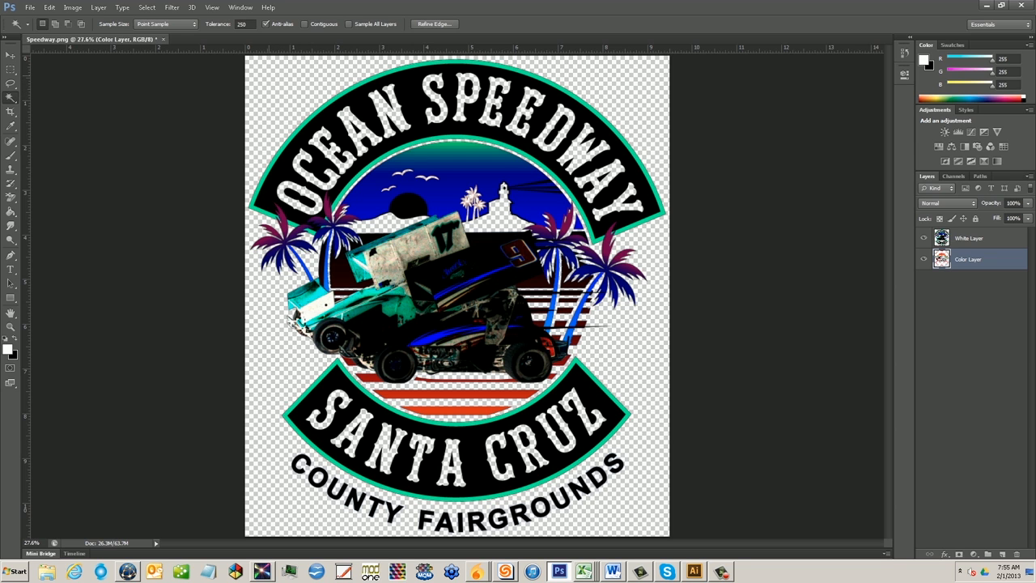
{"action": "left_click", "coordinate": [146, 8]}
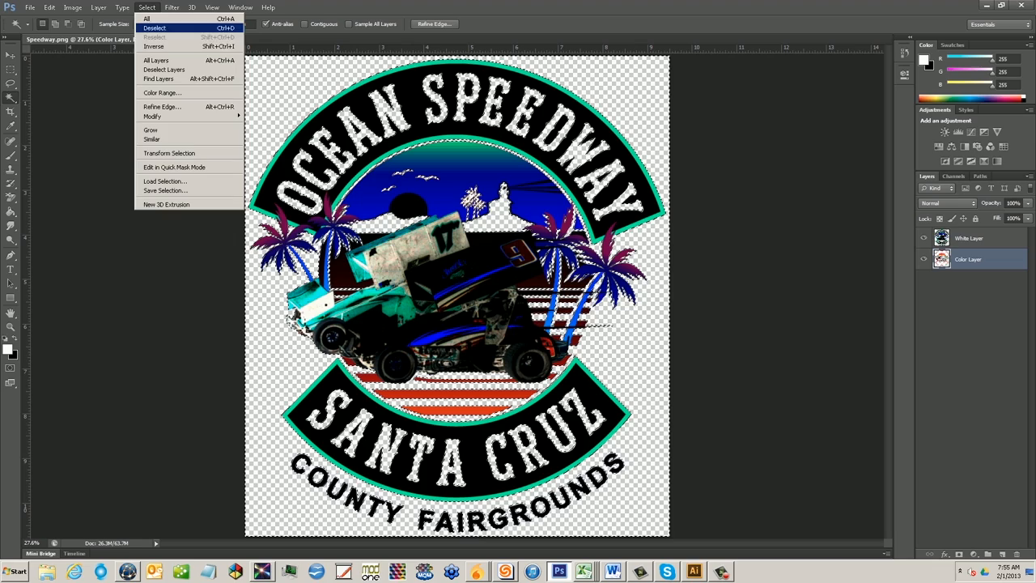
{"action": "left_click", "coordinate": [73, 8]}
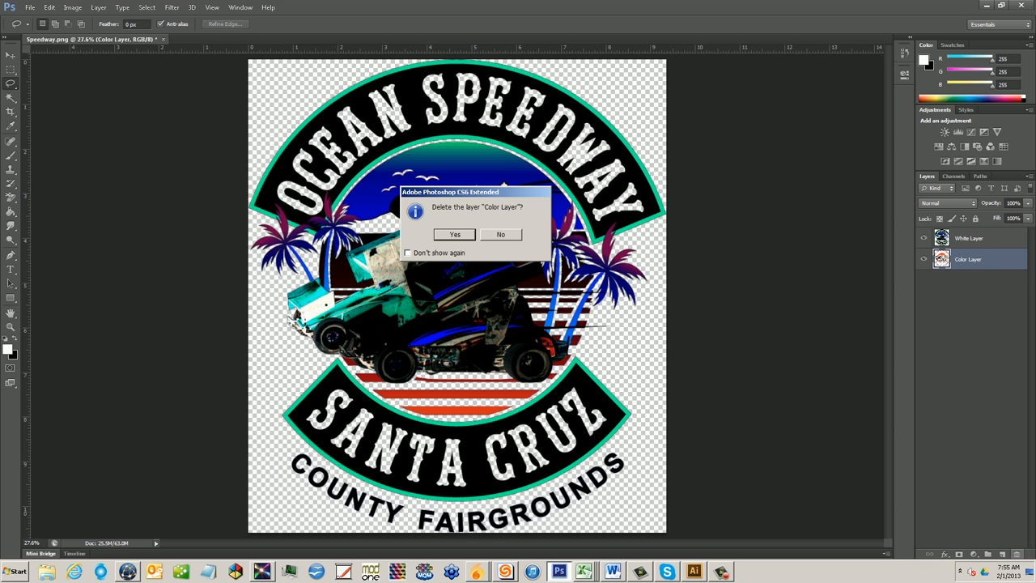
{"action": "left_click", "coordinate": [454, 234]}
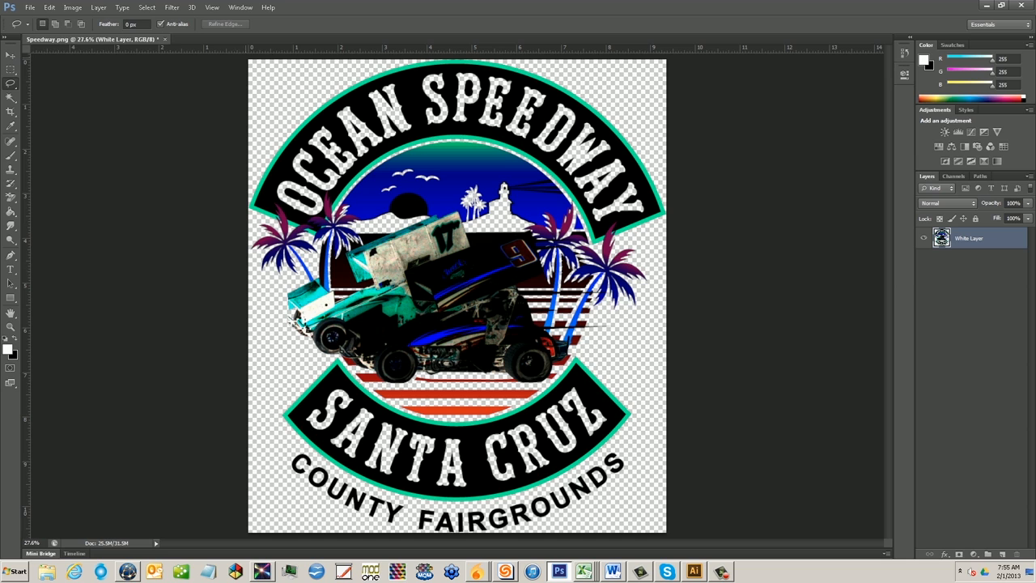
Save a copy of the artwork to the desktop as SpeedwayWhite.psd.
{"action": "left_click", "coordinate": [30, 7]}
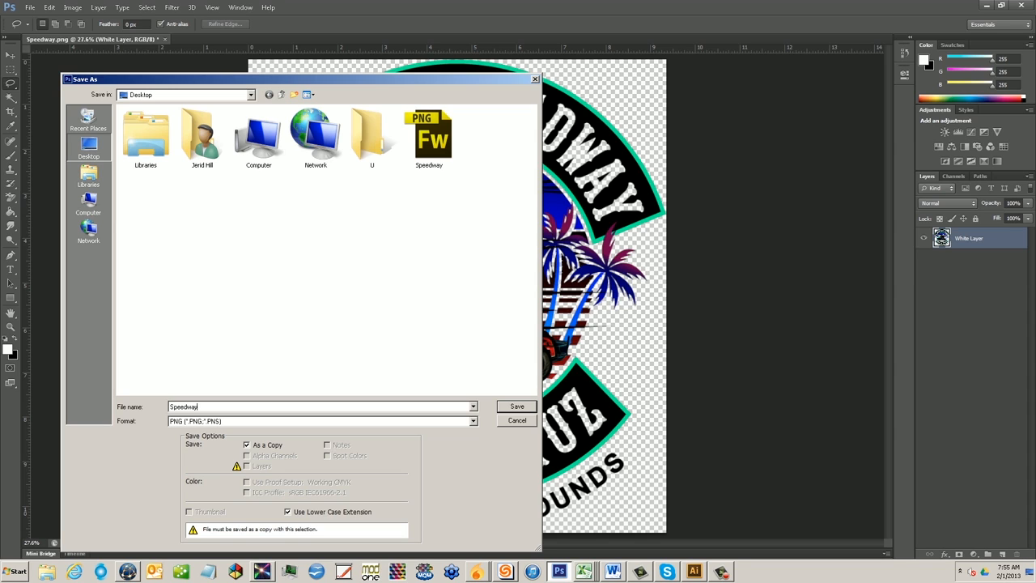
{"action": "type", "text": "White.psd"}
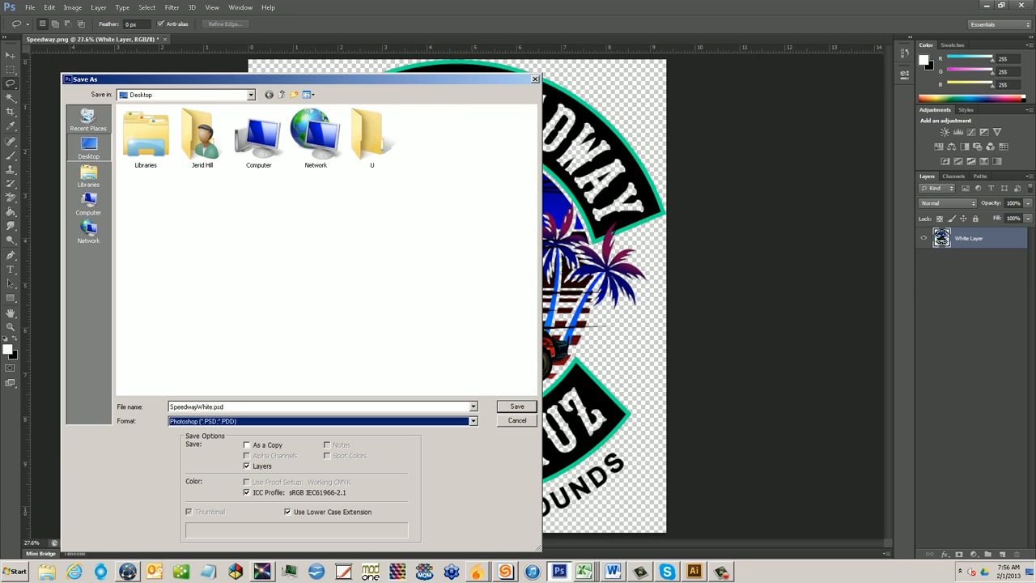
{"action": "left_click", "coordinate": [247, 445]}
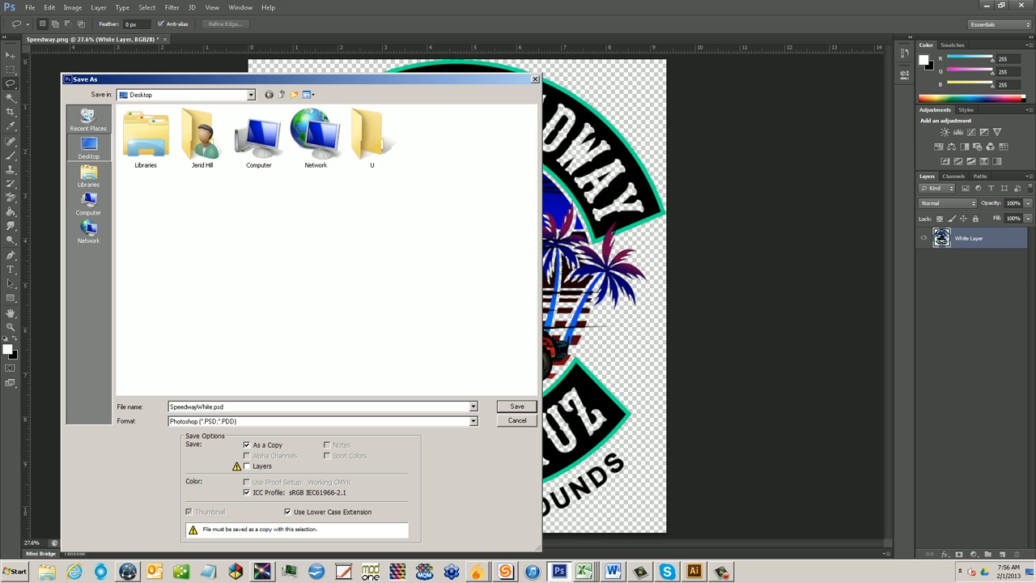
{"action": "left_click", "coordinate": [516, 406]}
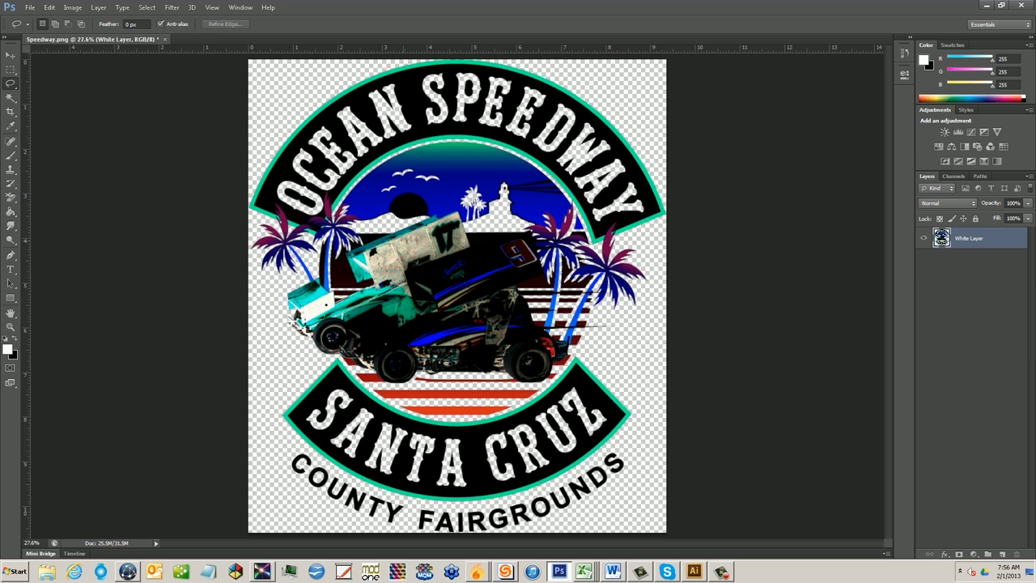
Undo the Color Layer deletion and delete White Layer instead.
{"action": "left_click", "coordinate": [49, 8]}
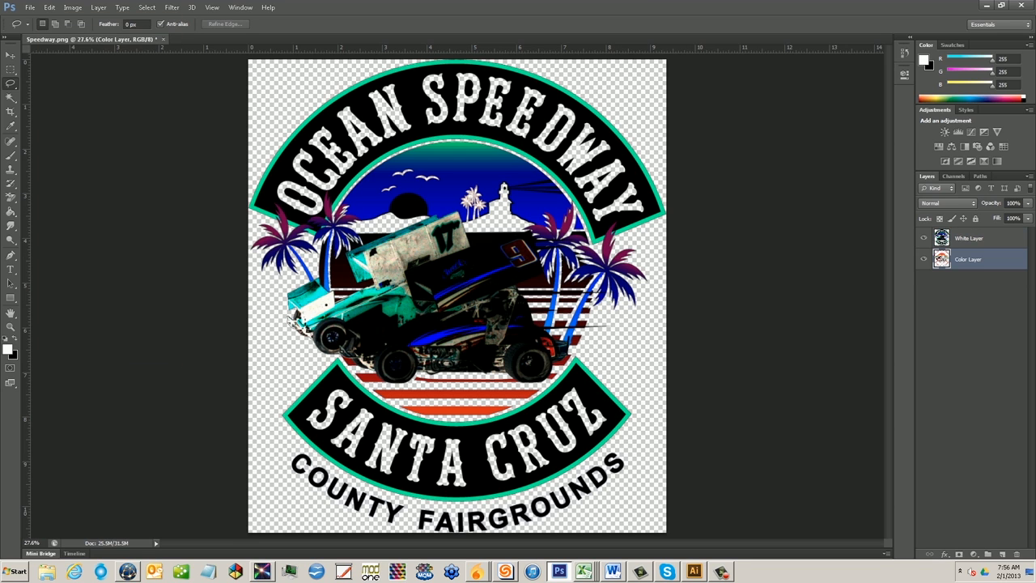
{"action": "left_click", "coordinate": [968, 238]}
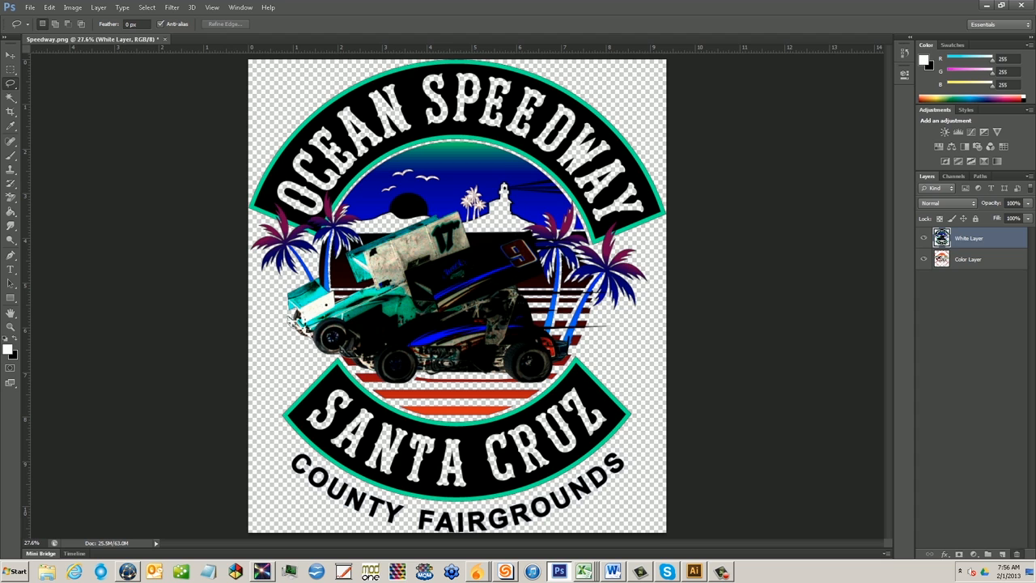
{"action": "left_click", "coordinate": [923, 237]}
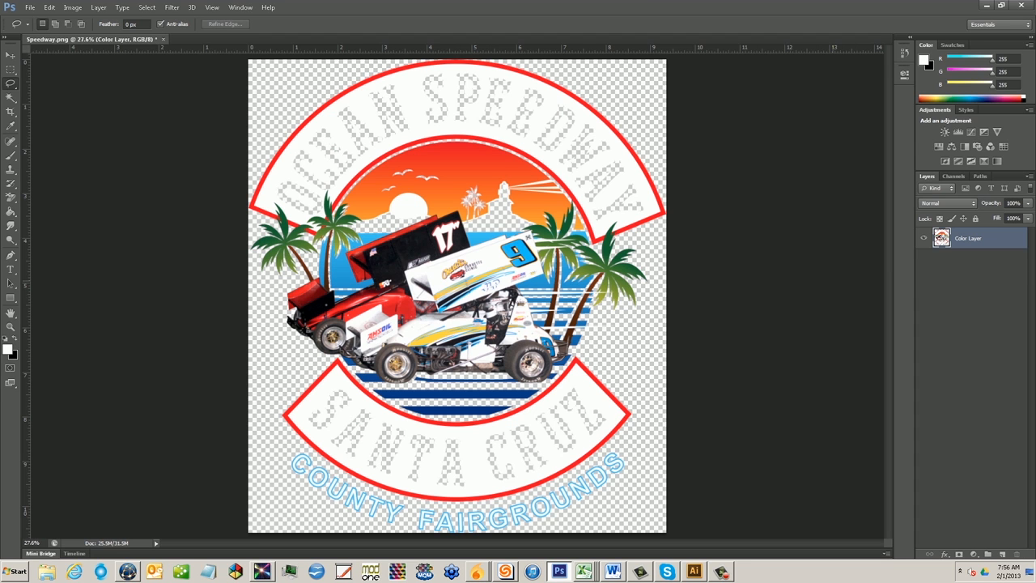
Save a copy of the colour artwork as SpeedwayColor.psd in PSD format.
{"action": "left_click", "coordinate": [30, 7]}
{"action": "type", "text": "SpeedwayColor"}
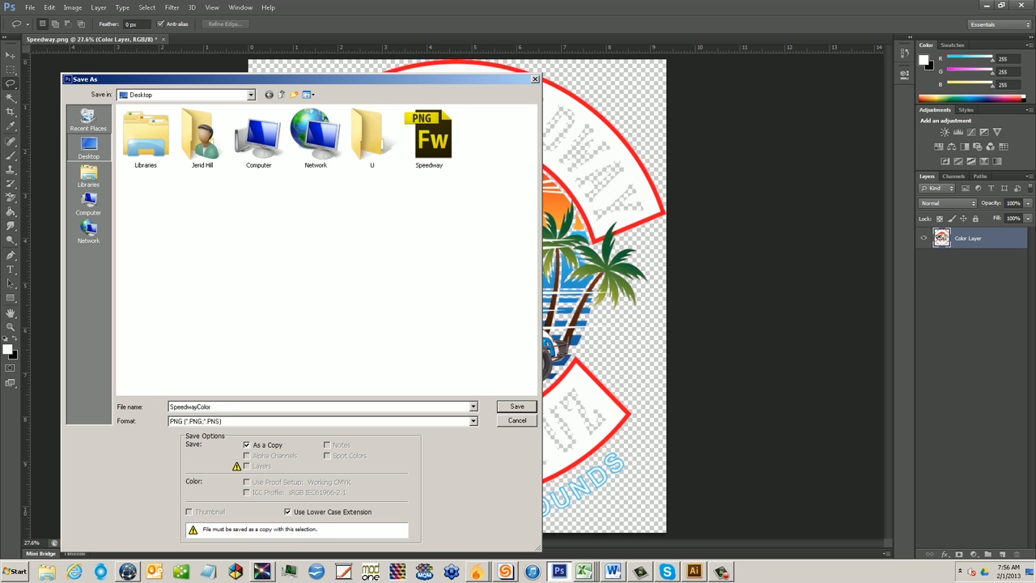
{"action": "left_click", "coordinate": [322, 420]}
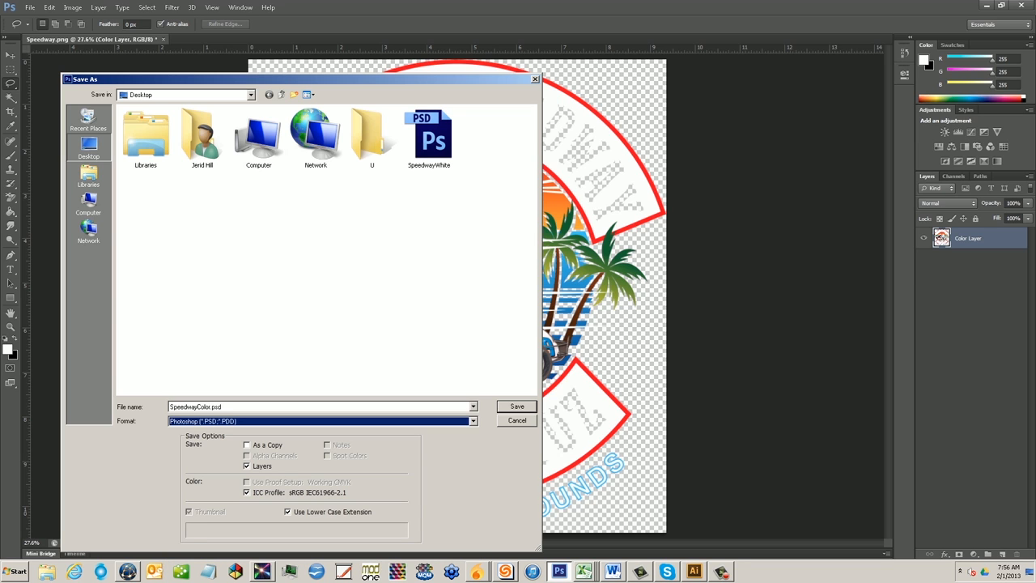
{"action": "left_click", "coordinate": [247, 444]}
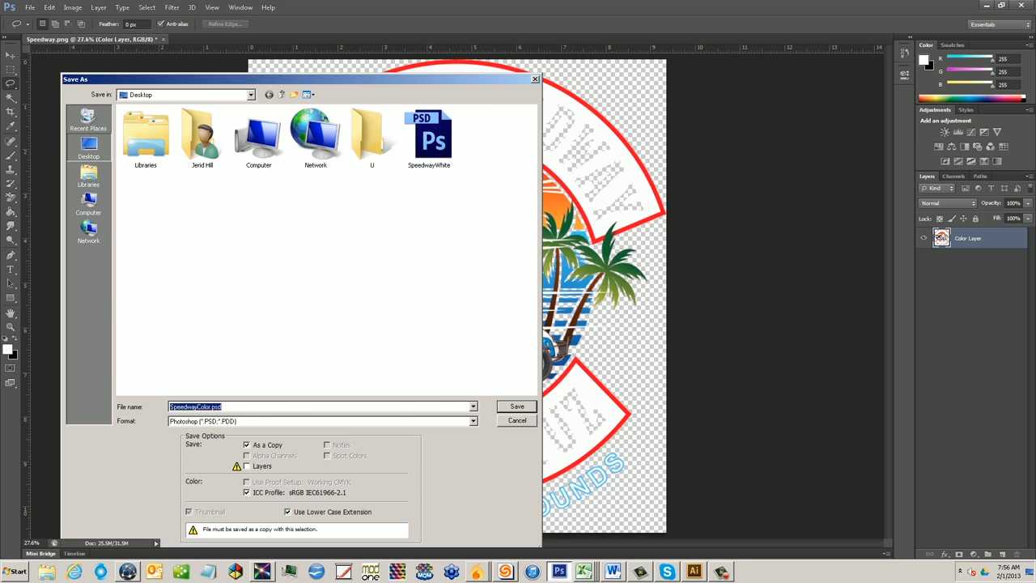
{"action": "left_click", "coordinate": [516, 406]}
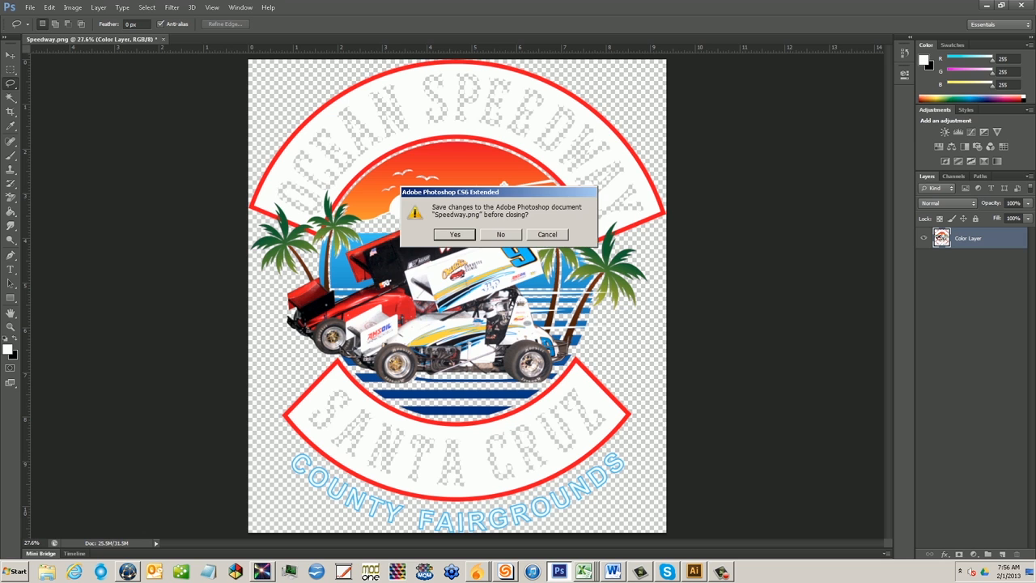
Close Speedway.png without saving, launch PowerRIP mod1, and open its File menu.
{"action": "left_click", "coordinate": [500, 234]}
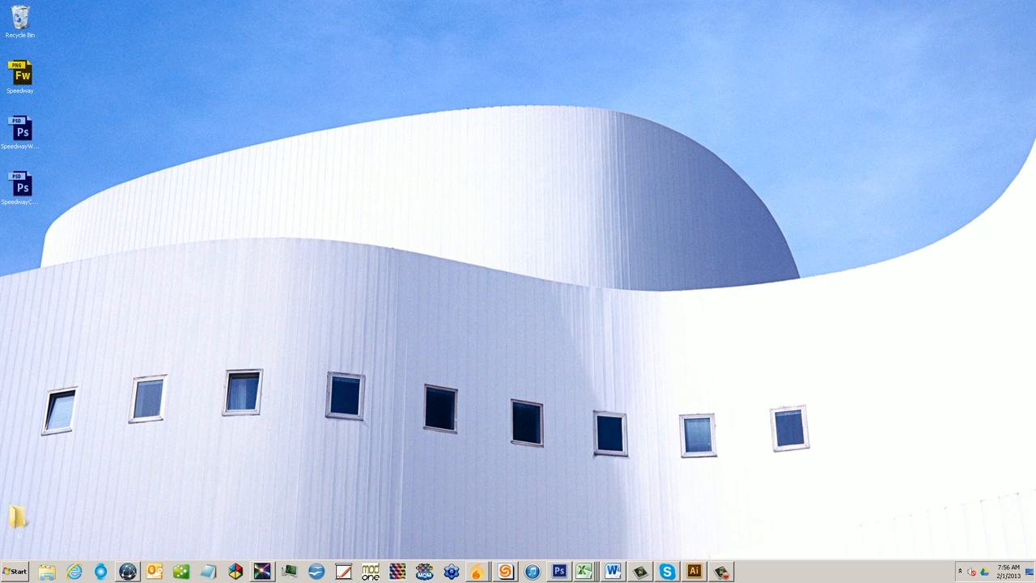
{"action": "left_click", "coordinate": [370, 571]}
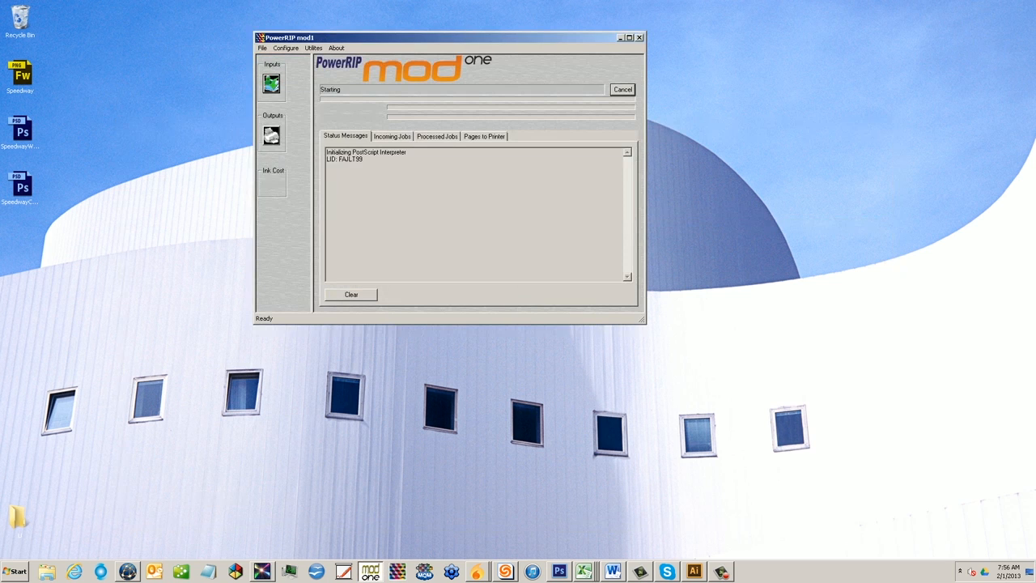
{"action": "left_click", "coordinate": [262, 48]}
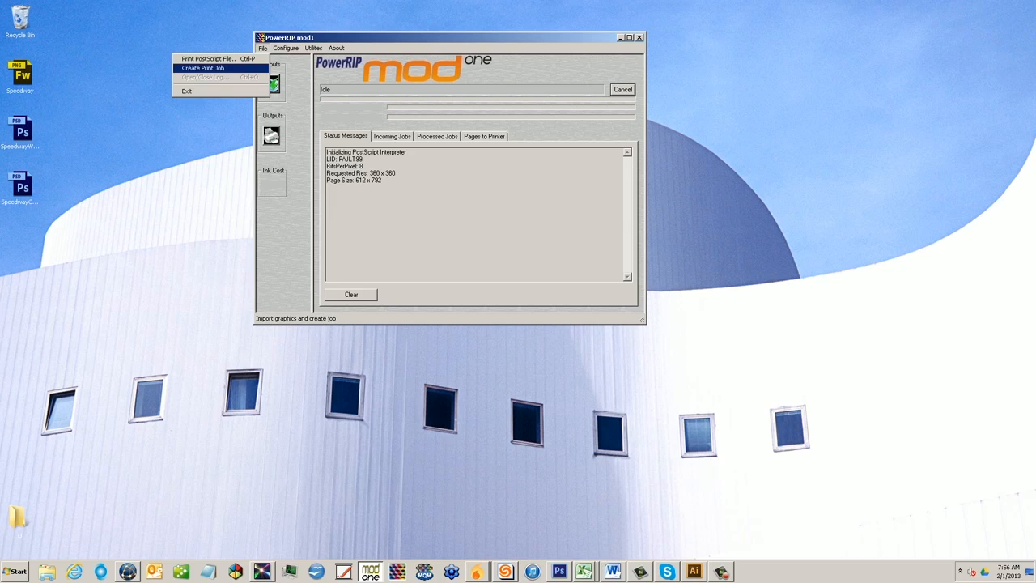
Start a new print job using the Black Cotton 1440x1440 color on Medium White preset.
{"action": "left_click", "coordinate": [202, 67]}
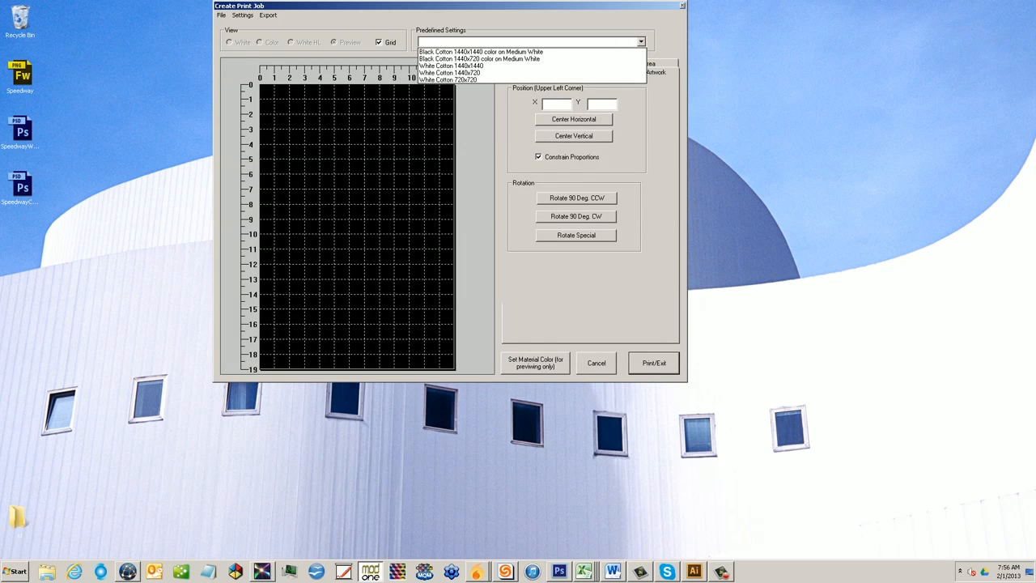
{"action": "left_click", "coordinate": [480, 51]}
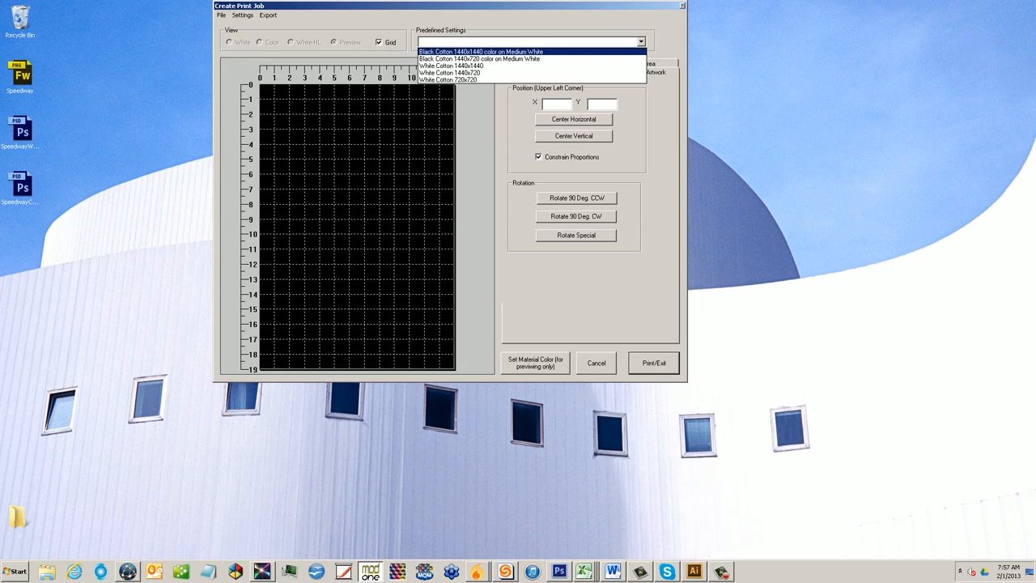
{"action": "left_click", "coordinate": [482, 51]}
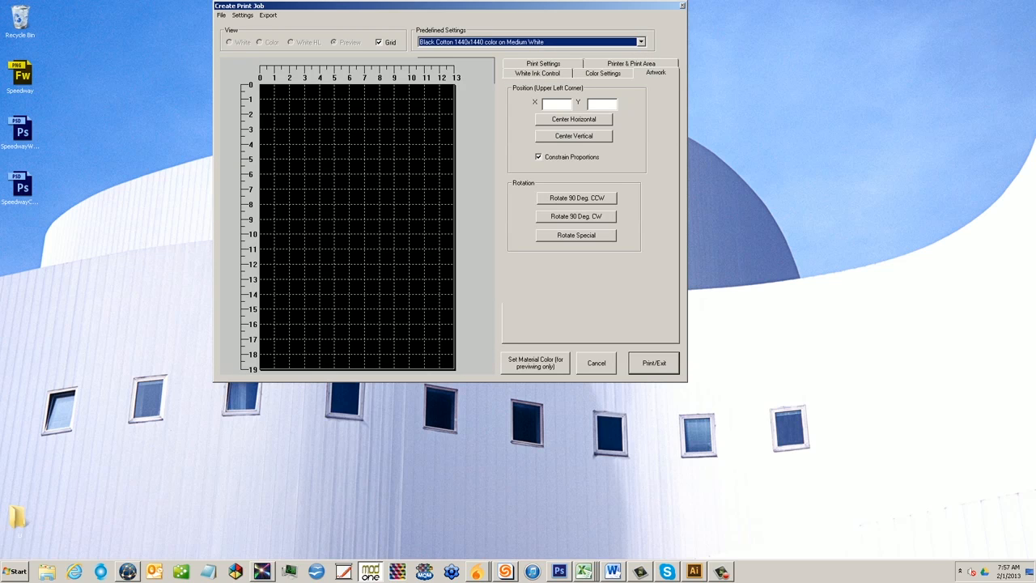
In White Ink Control, set White Layer Generation to Import from file.
{"action": "left_click", "coordinate": [537, 73]}
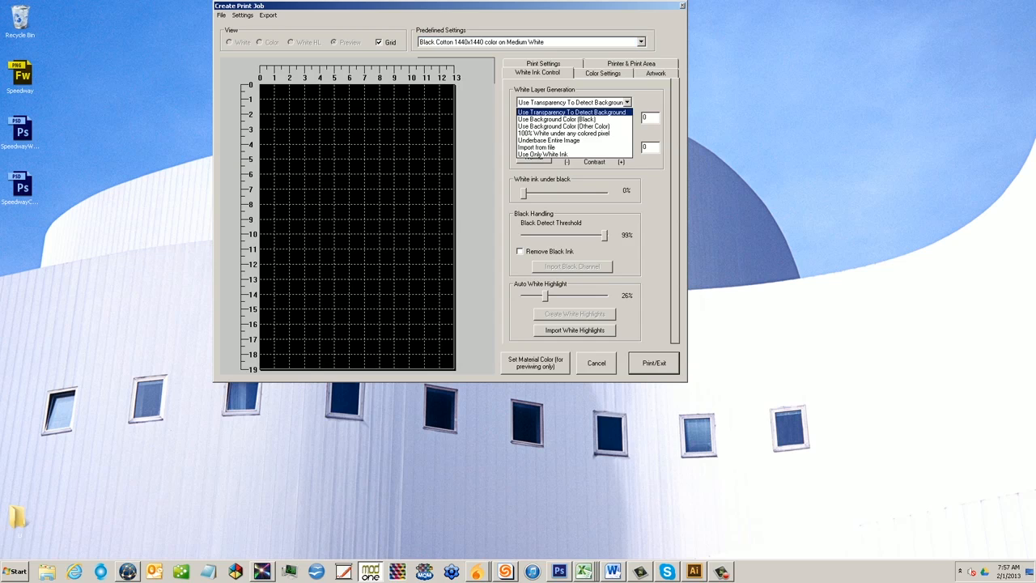
{"action": "left_click", "coordinate": [537, 147]}
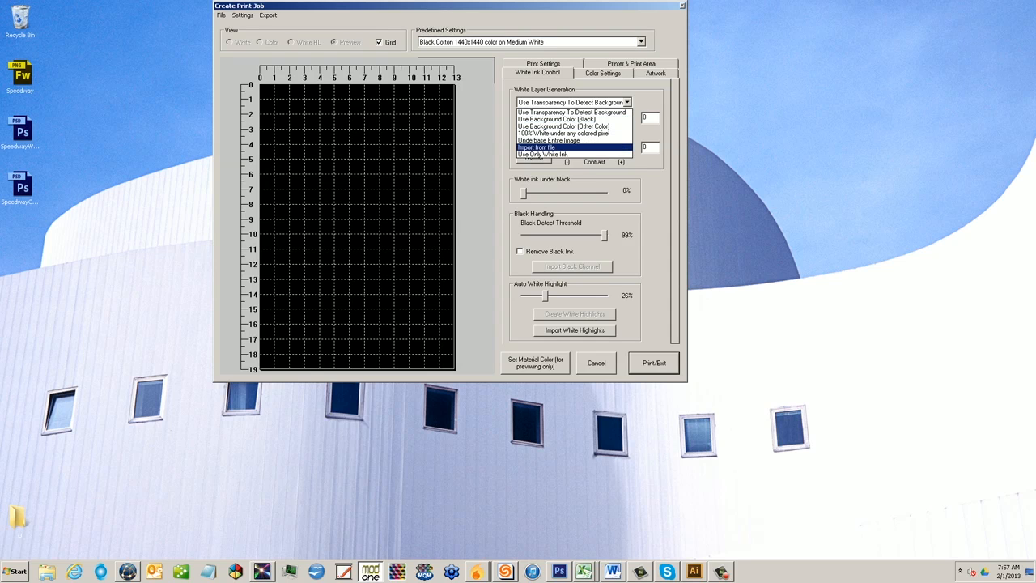
{"action": "left_click", "coordinate": [535, 147]}
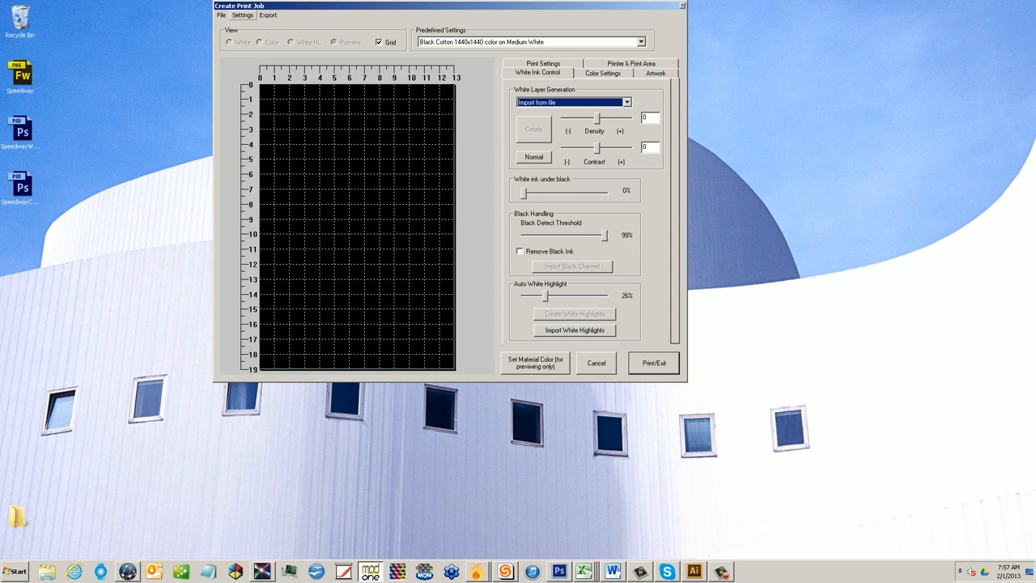
{"action": "left_click", "coordinate": [243, 15]}
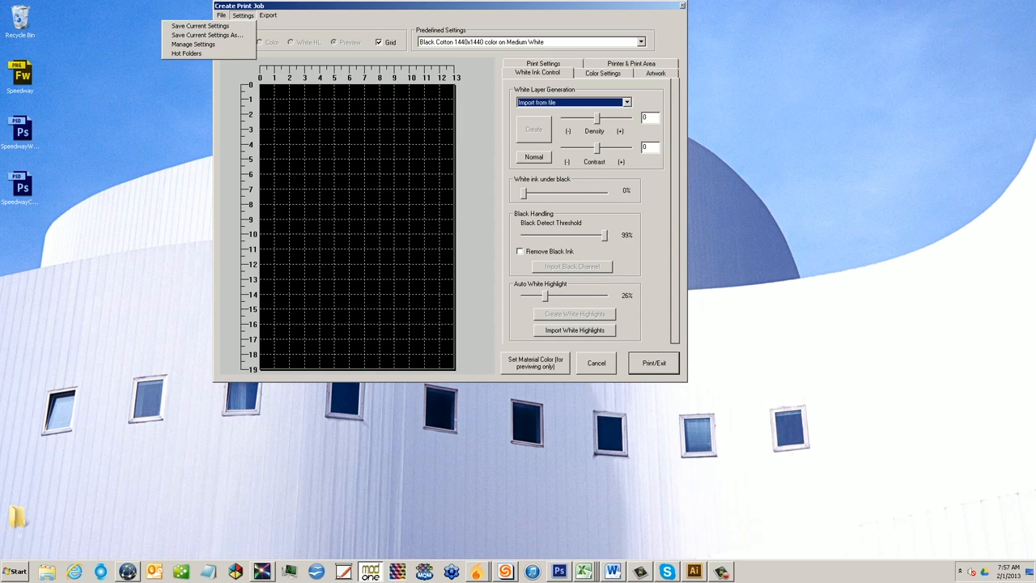
Save the settings as preset 'White Layer Import High Rez' and select it in Predefined Settings.
{"action": "left_click", "coordinate": [200, 25]}
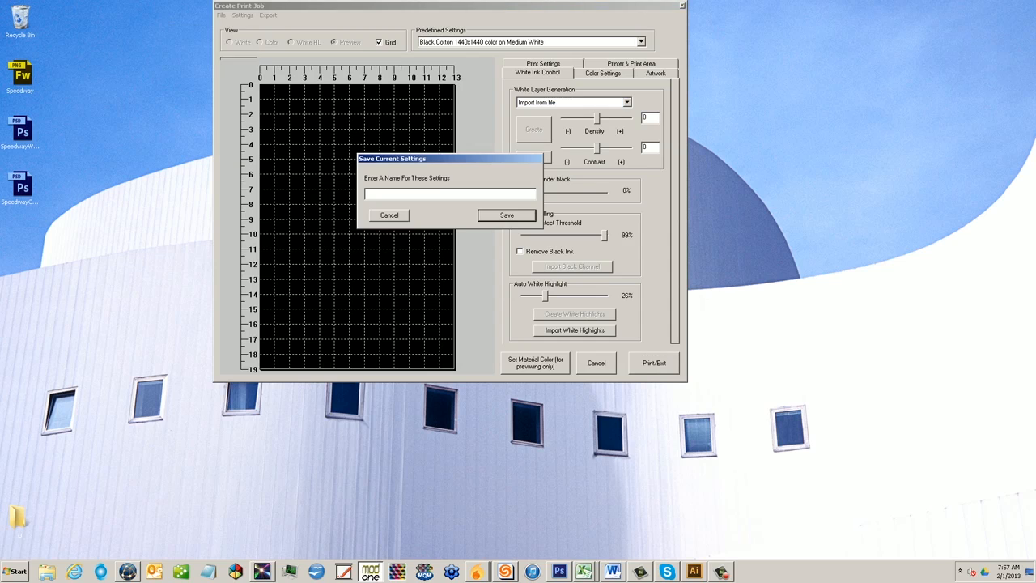
{"action": "type", "text": "W"}
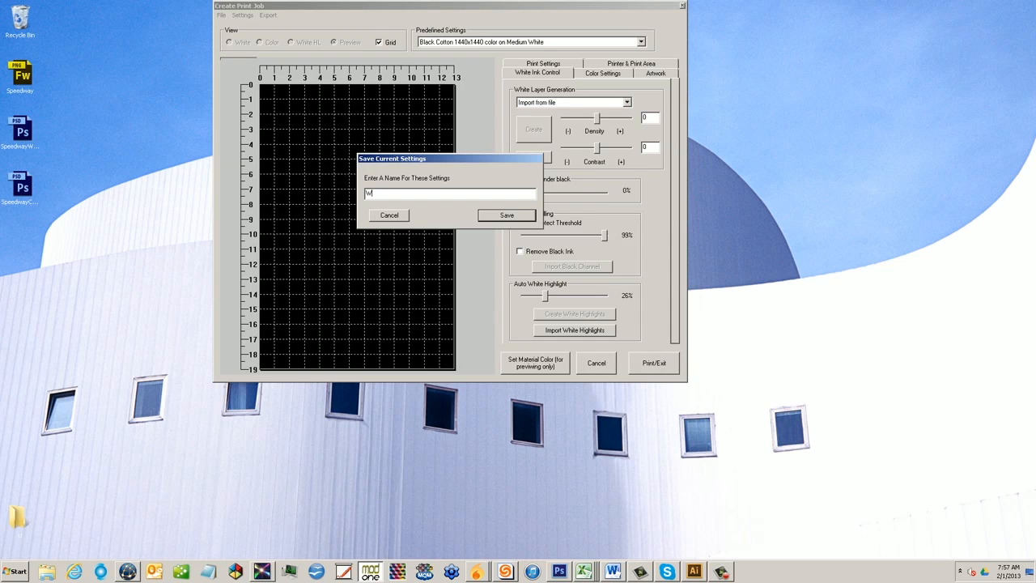
{"action": "type", "text": "hite Layer"}
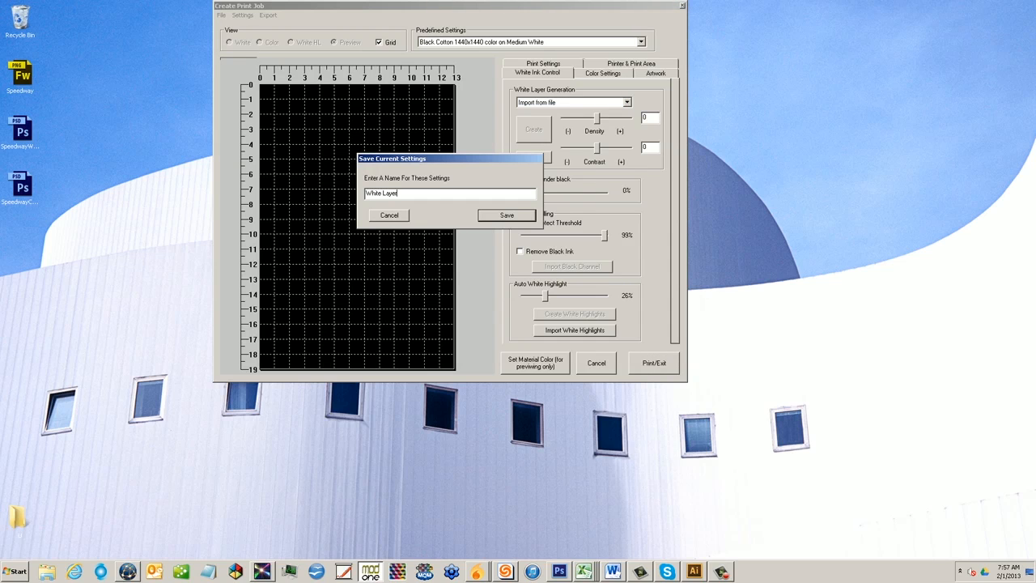
{"action": "type", "text": "Impor"}
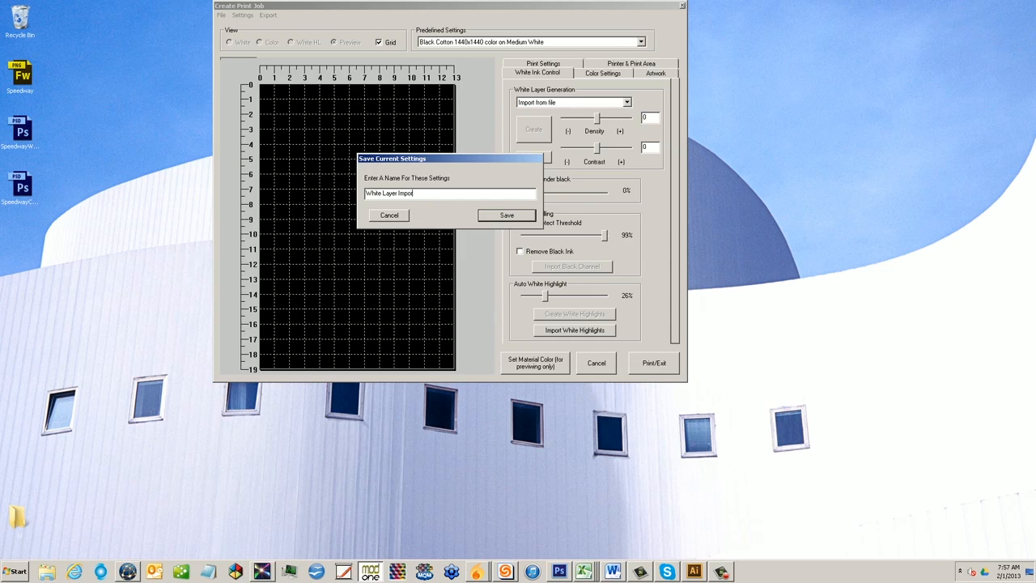
{"action": "type", "text": "High"}
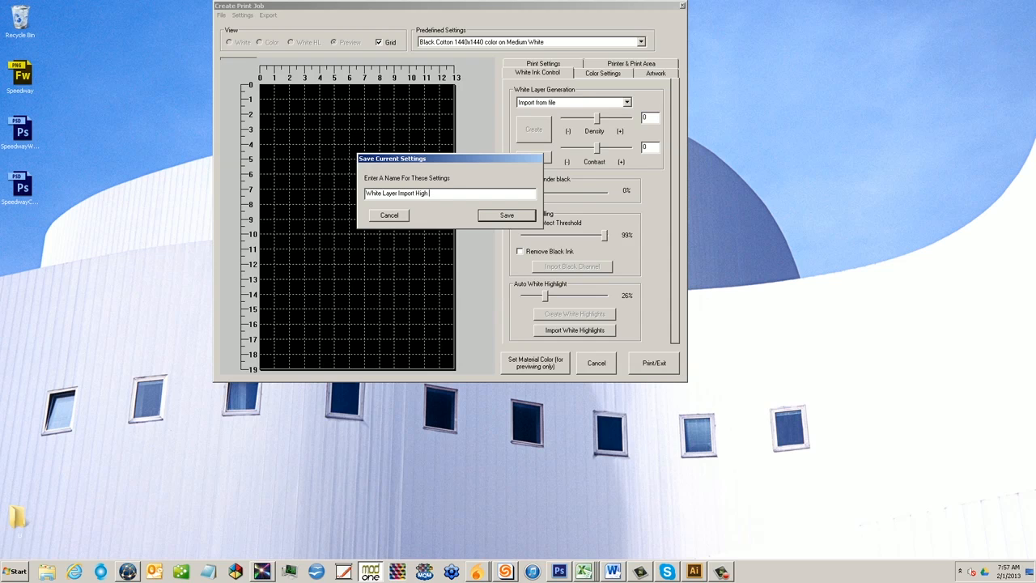
{"action": "type", "text": "Rez"}
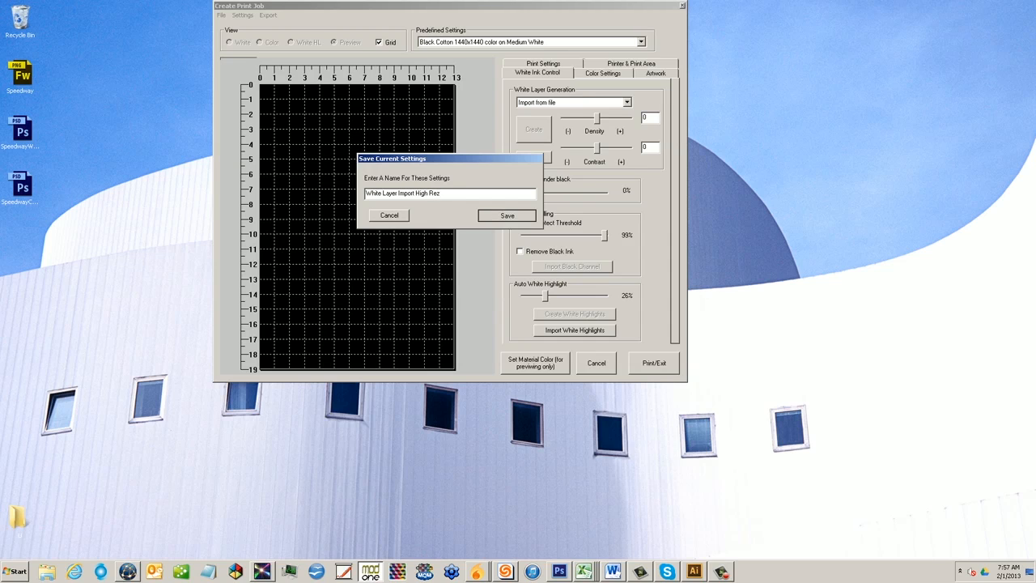
{"action": "left_click", "coordinate": [506, 214]}
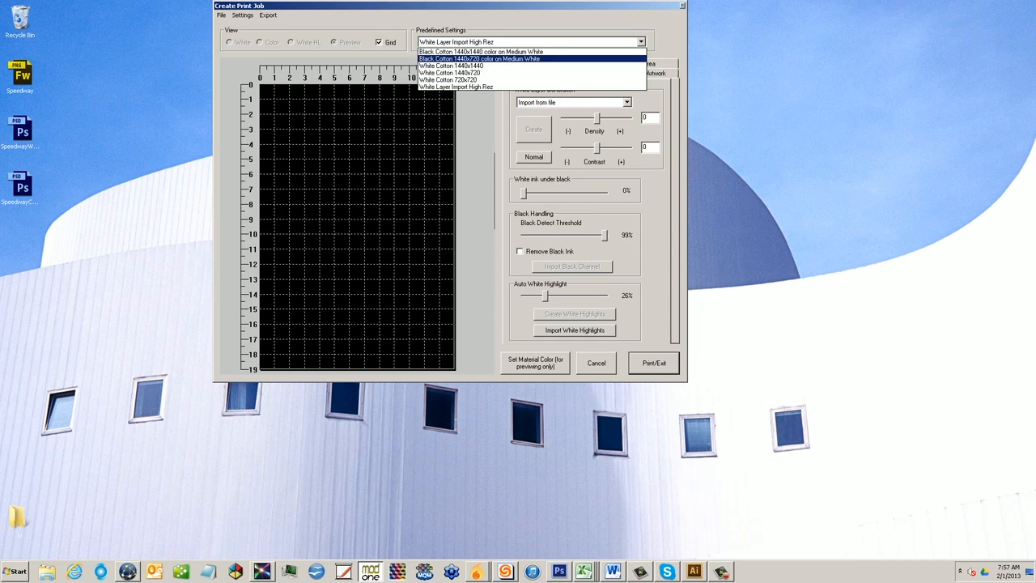
{"action": "left_click", "coordinate": [481, 58]}
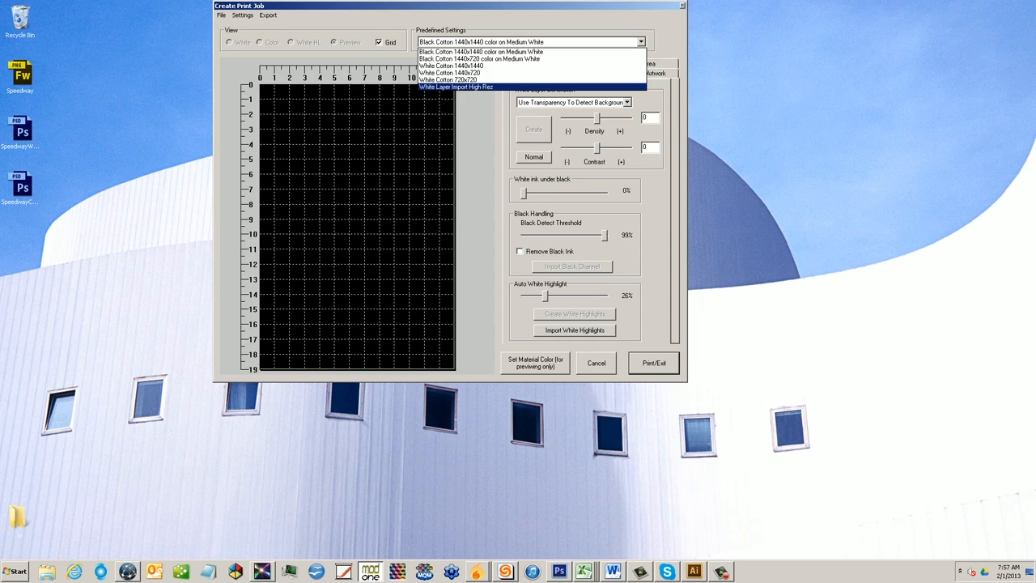
{"action": "left_click", "coordinate": [455, 87]}
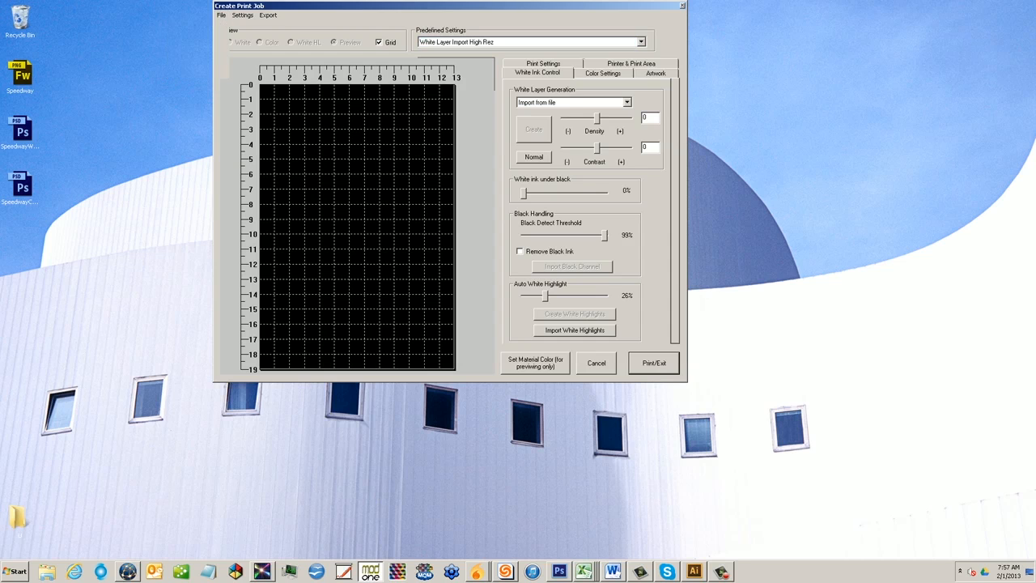
Import SpeedwayColor.psd and center it horizontally on the print area.
{"action": "left_click", "coordinate": [533, 129]}
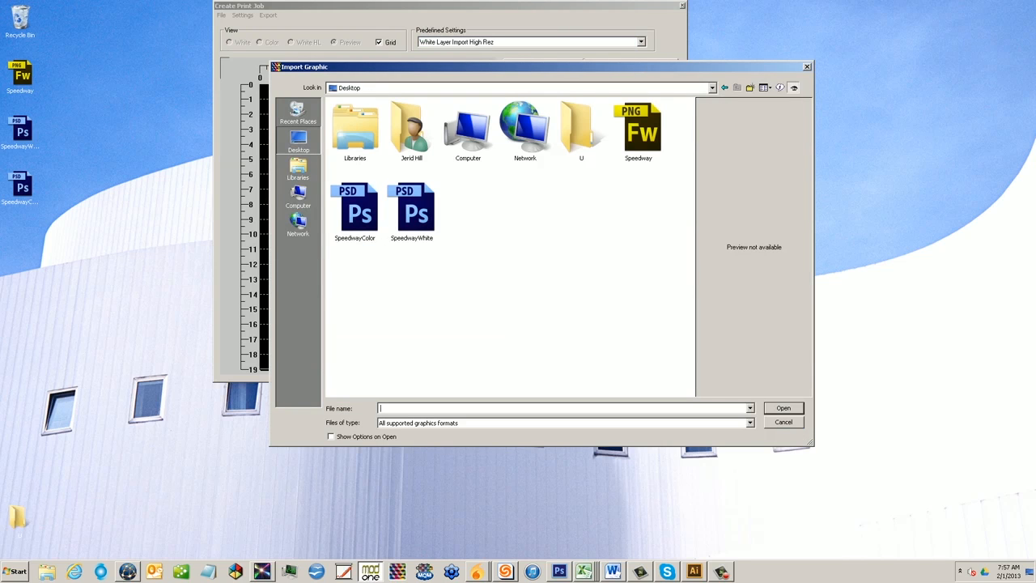
{"action": "left_click", "coordinate": [354, 211]}
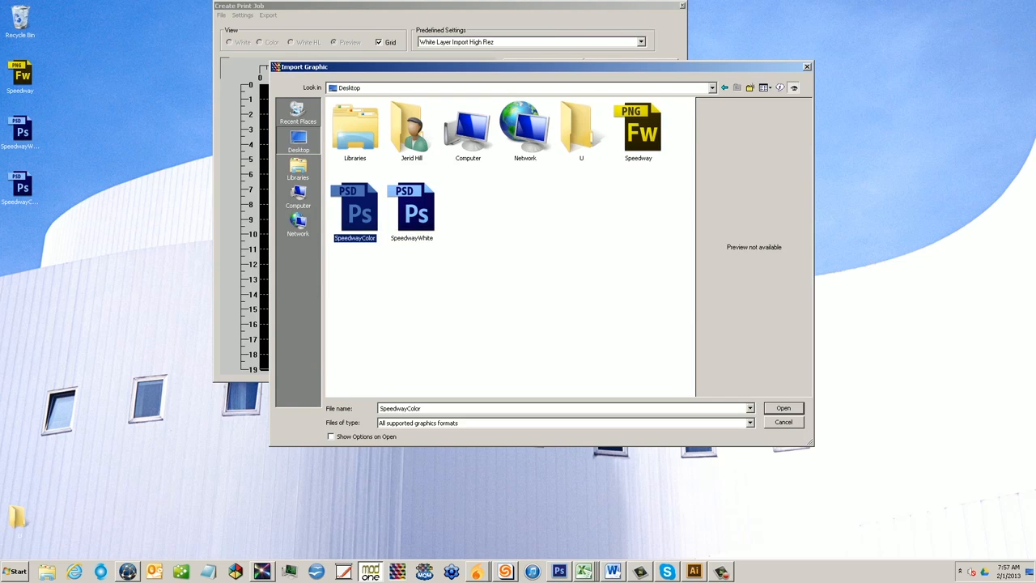
{"action": "left_click", "coordinate": [781, 408]}
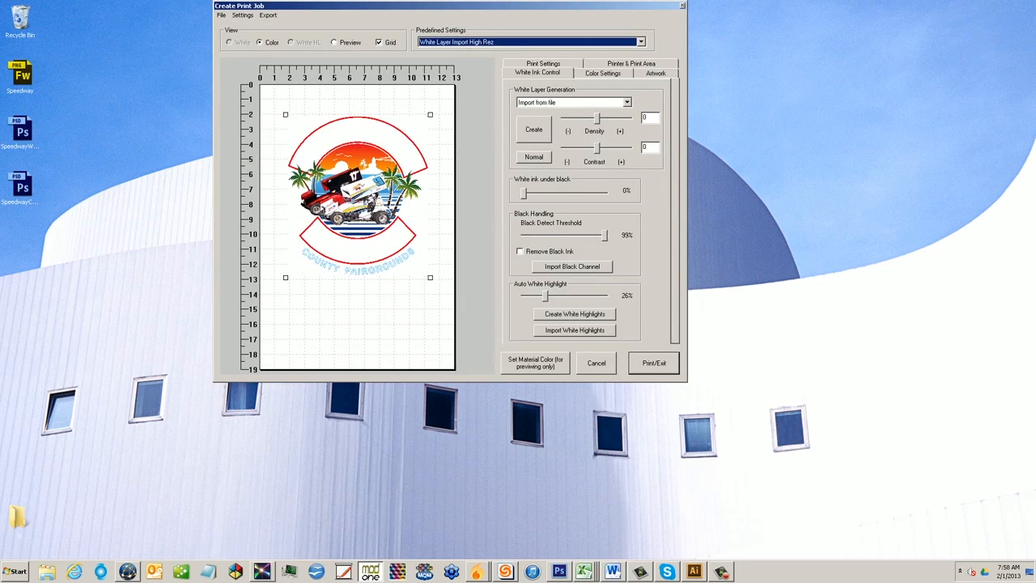
{"action": "left_click", "coordinate": [655, 72]}
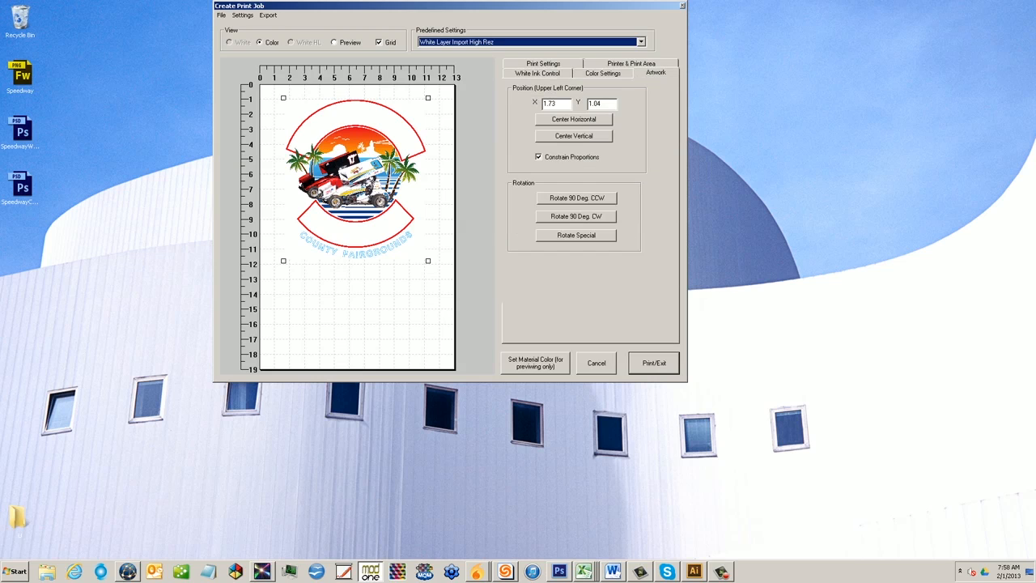
{"action": "left_click", "coordinate": [573, 119]}
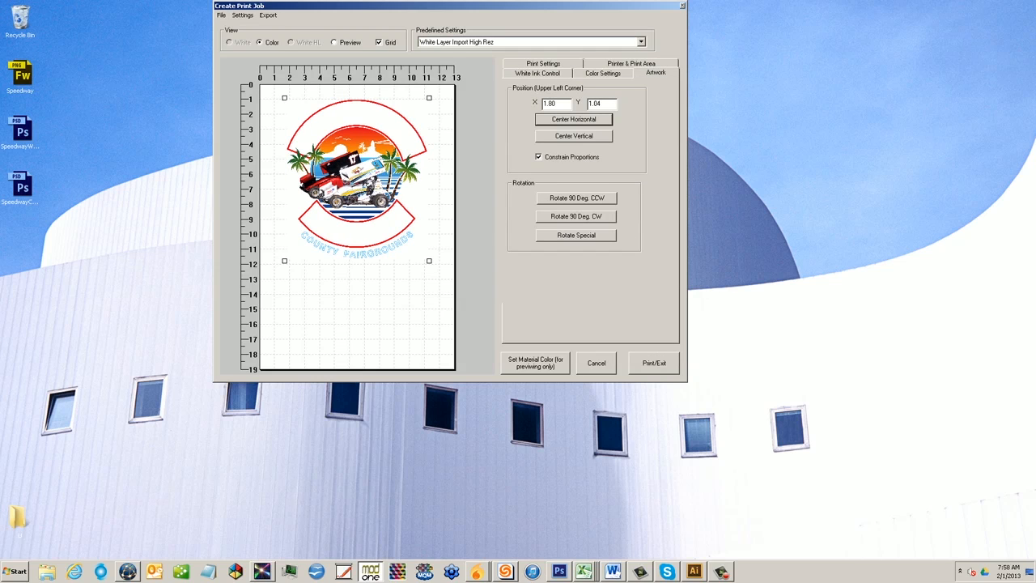
{"action": "left_click", "coordinate": [537, 72]}
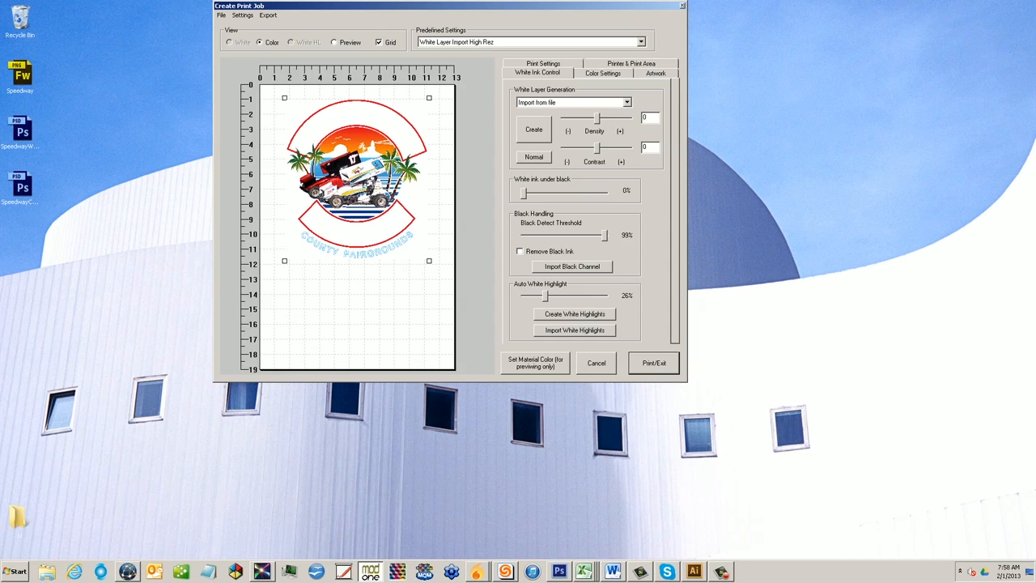
Load SpeedwayWhite.psd as the imported white ink layer.
{"action": "left_click", "coordinate": [534, 129]}
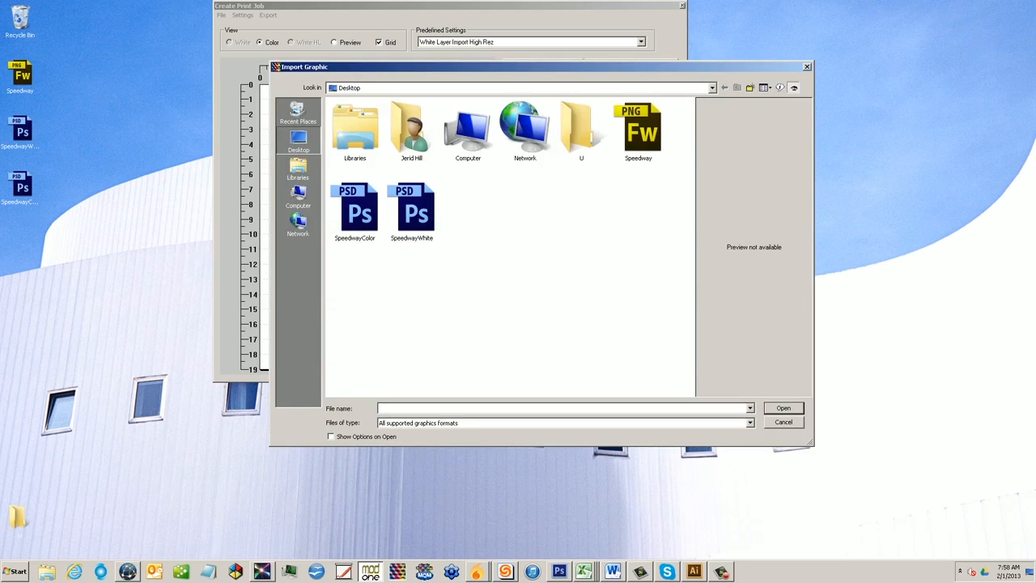
{"action": "mouse_move", "coordinate": [411, 211]}
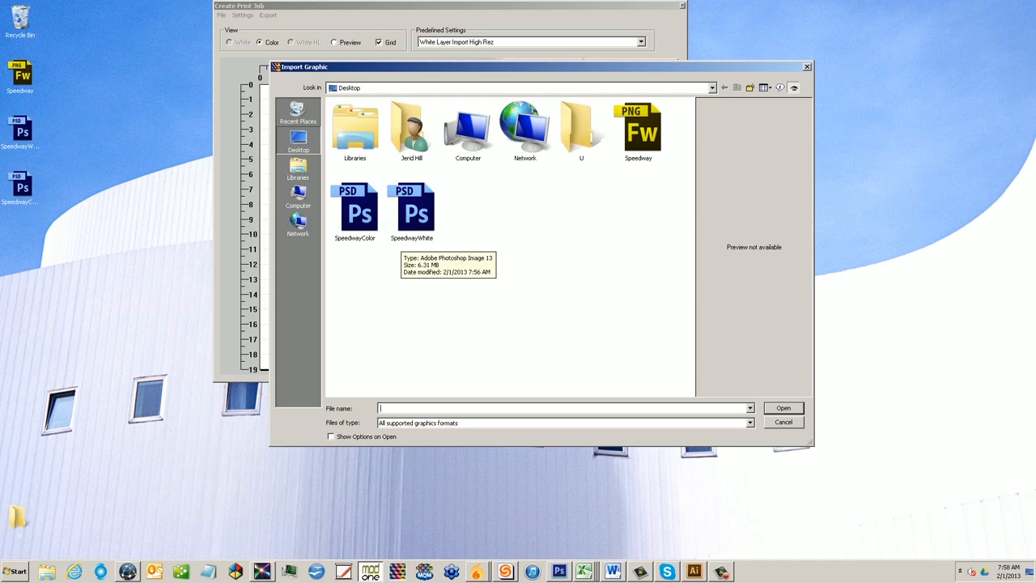
{"action": "left_click", "coordinate": [411, 210]}
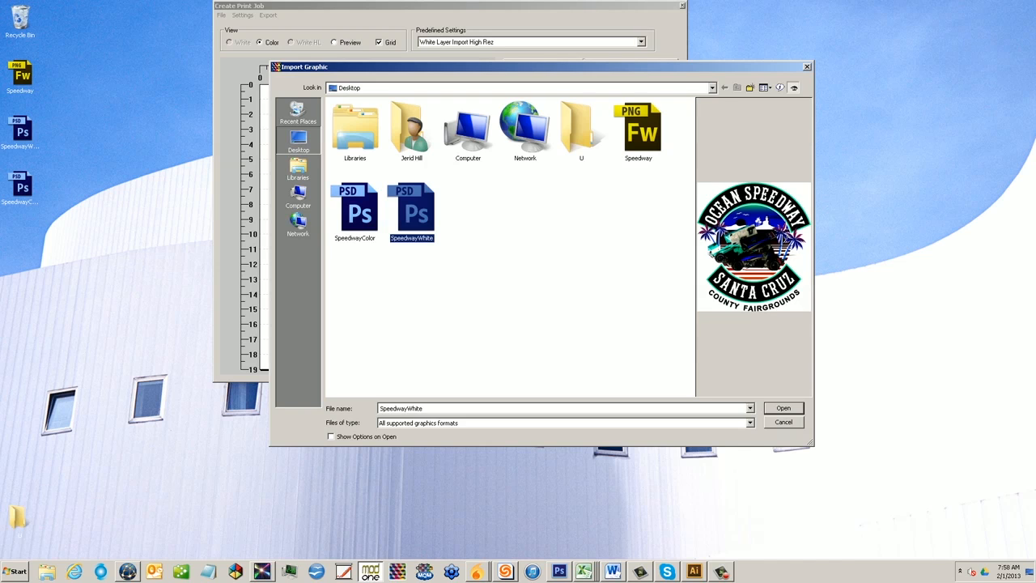
{"action": "left_click", "coordinate": [782, 408]}
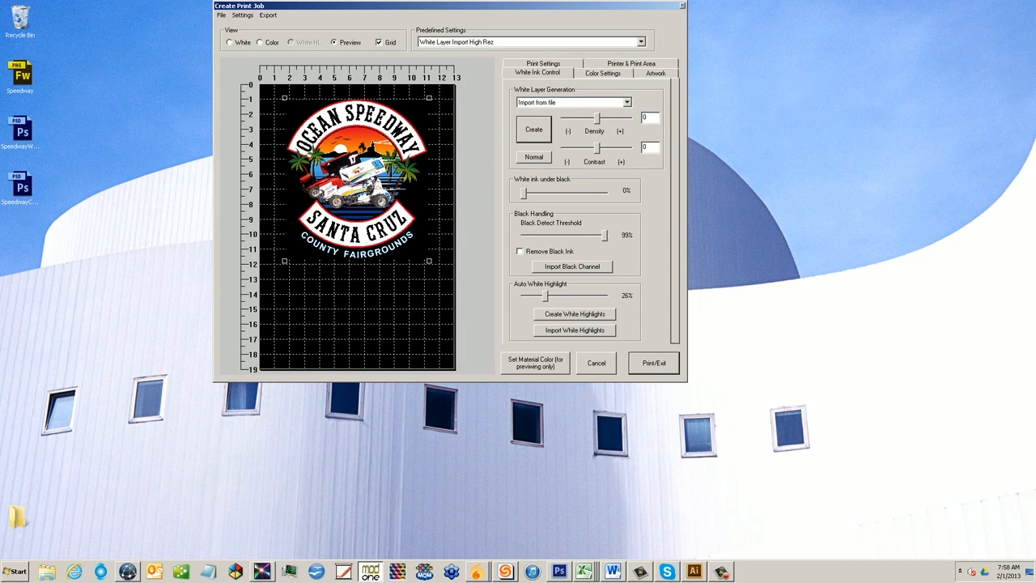
Set the preview material color to maroon.
{"action": "left_click", "coordinate": [535, 362]}
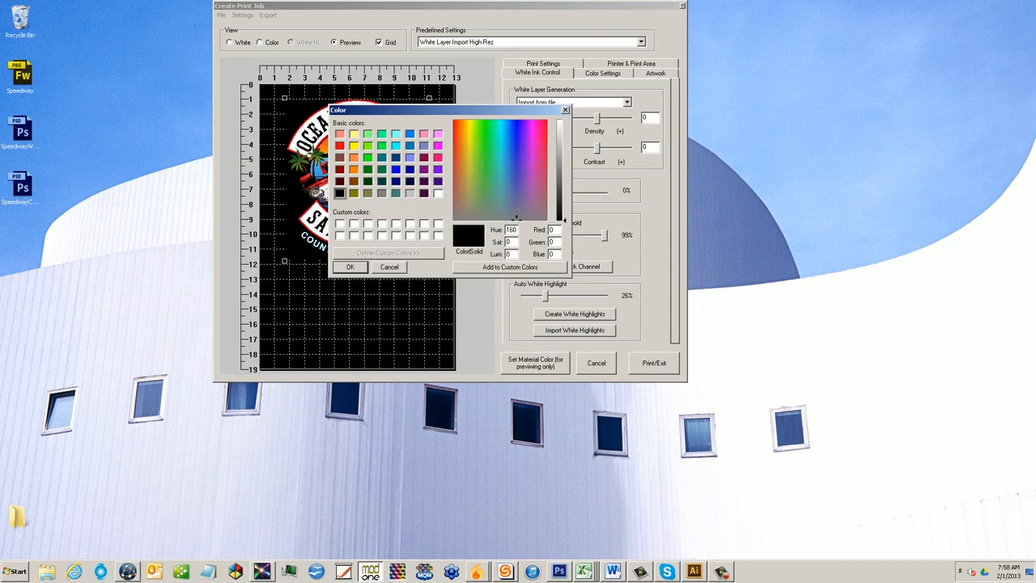
{"action": "left_click", "coordinate": [541, 123]}
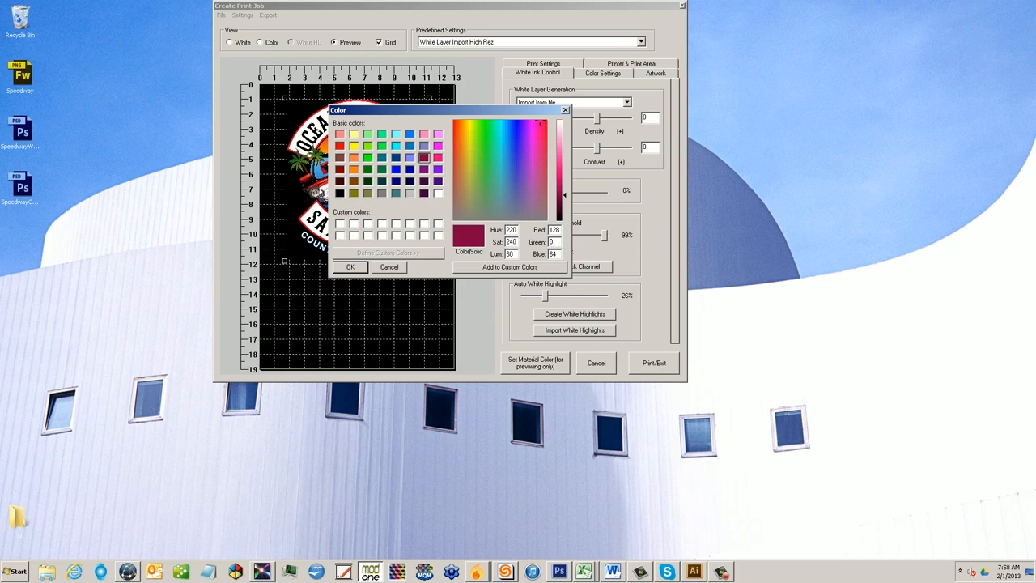
{"action": "left_click", "coordinate": [349, 267]}
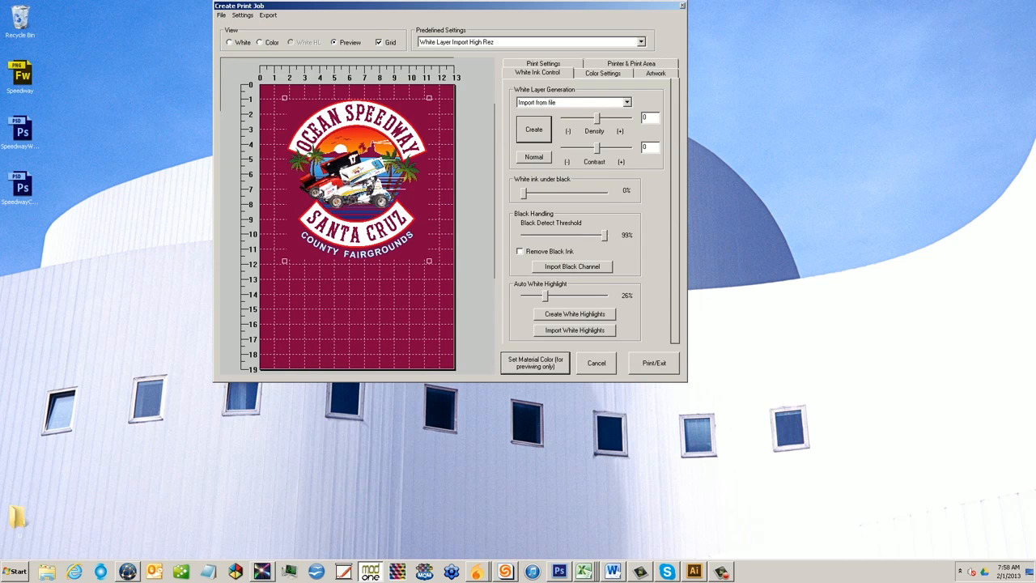
Check the white-only, color-only and combined previews, then send the job to print.
{"action": "left_click", "coordinate": [231, 42]}
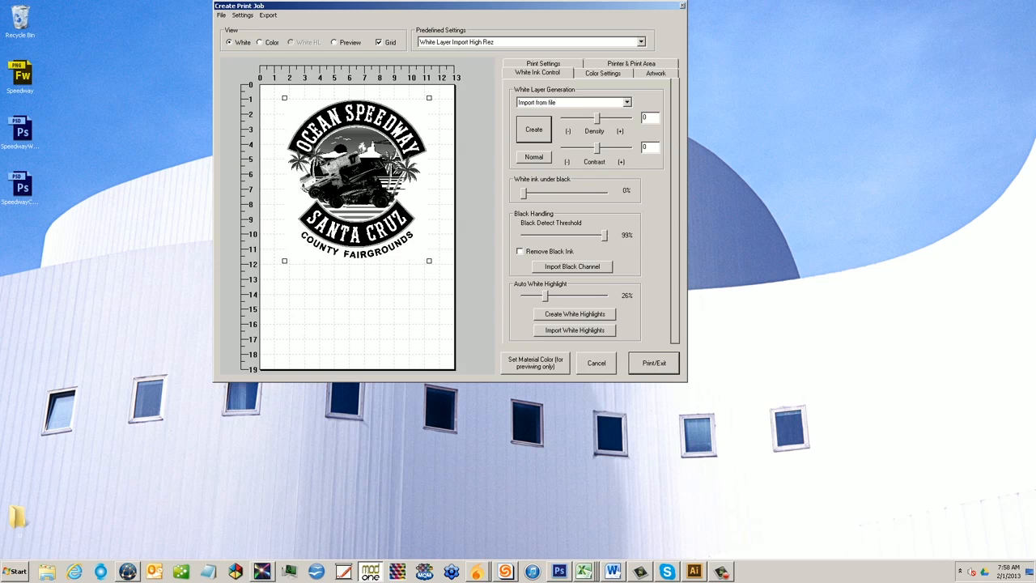
{"action": "left_click", "coordinate": [259, 42]}
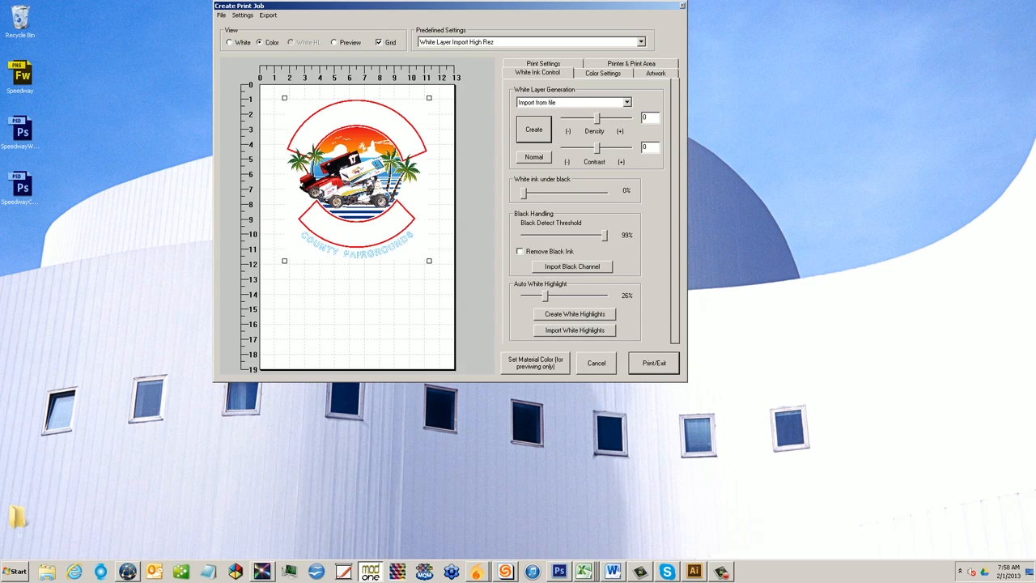
{"action": "left_click", "coordinate": [332, 42]}
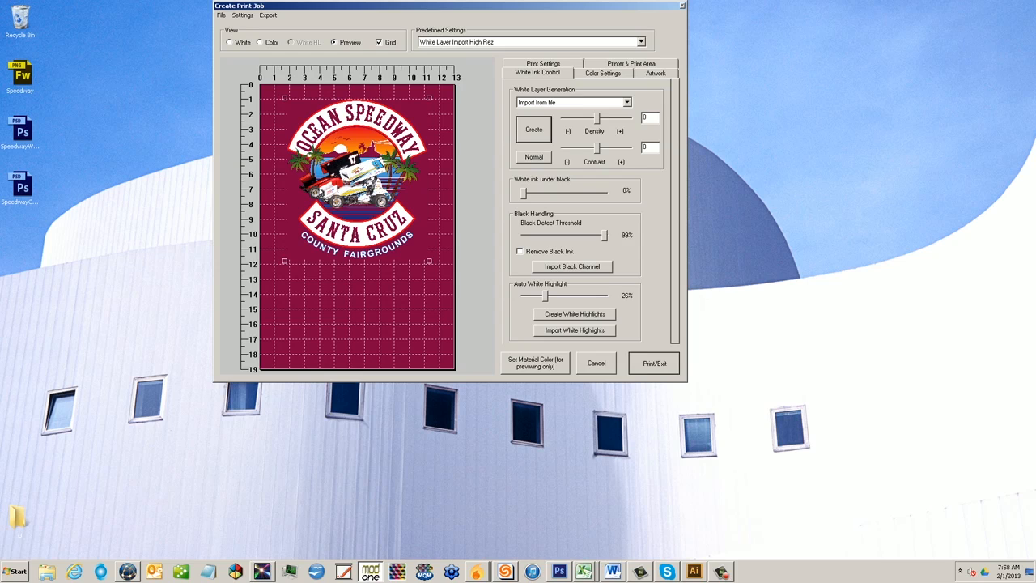
{"action": "left_click", "coordinate": [533, 128]}
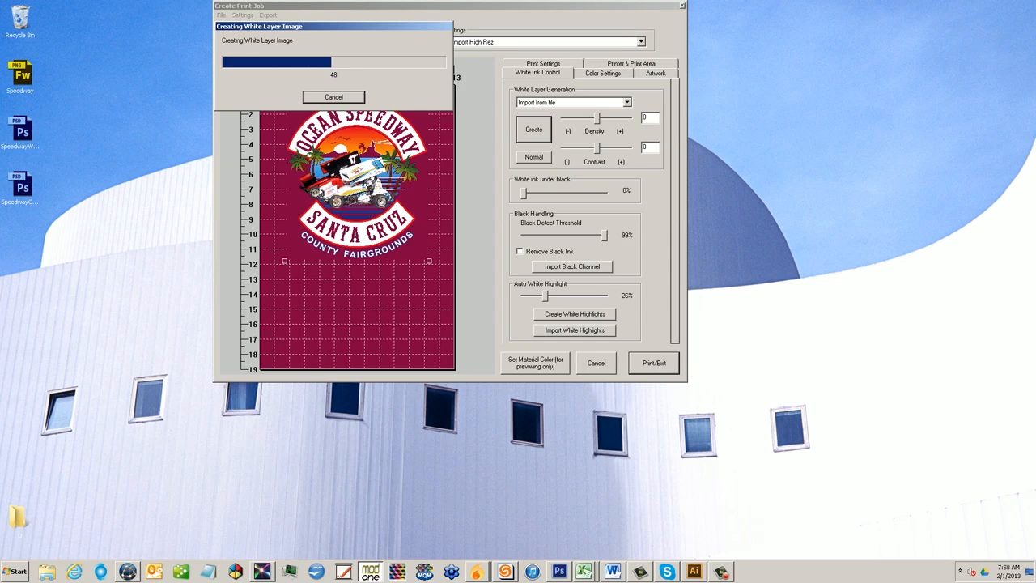